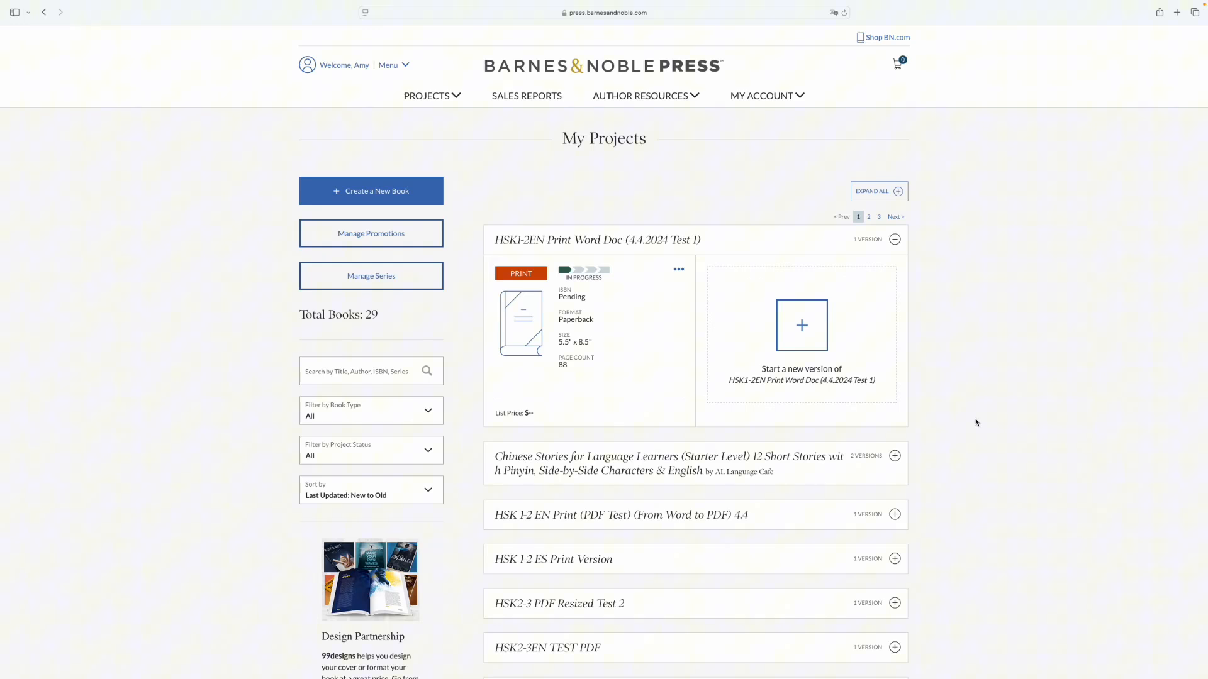
mouse_move(582, 164)
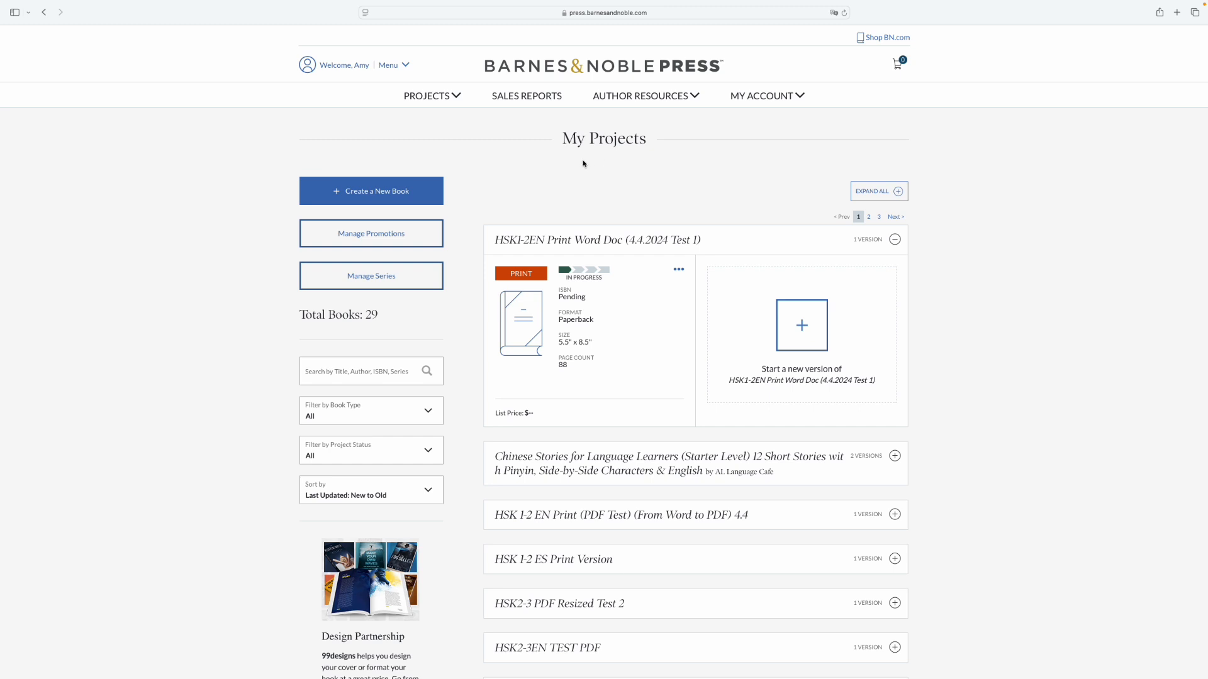
mouse_move(646, 151)
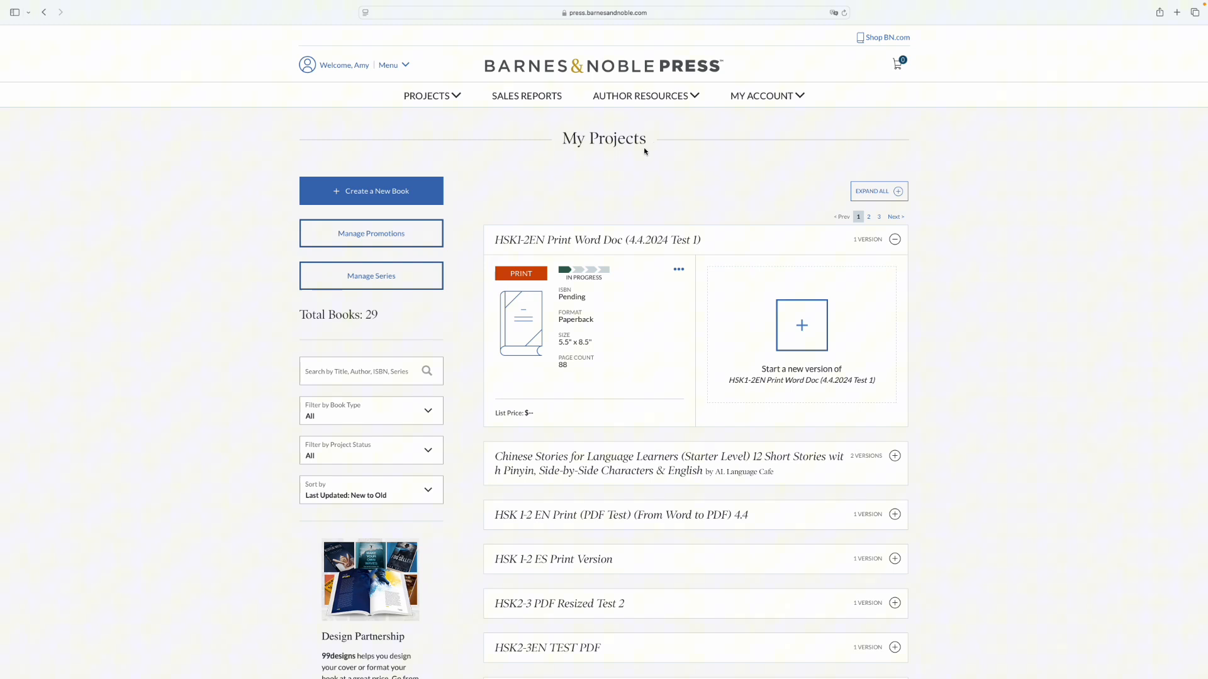
mouse_move(571, 160)
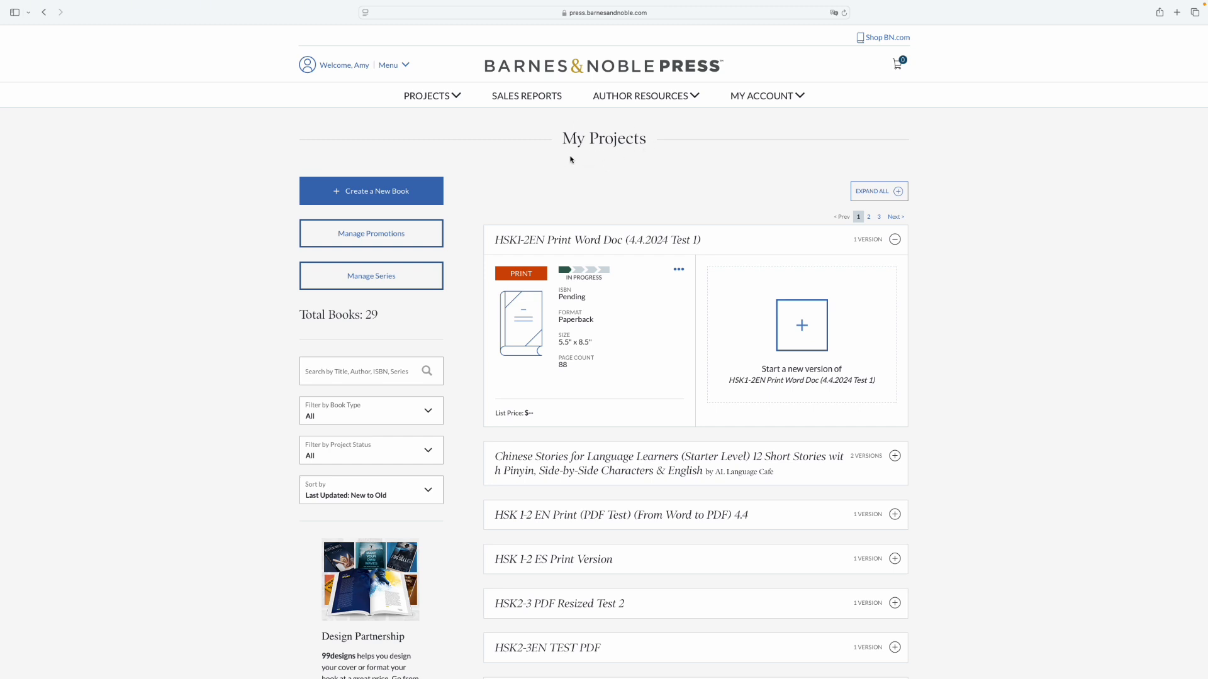
mouse_move(419, 204)
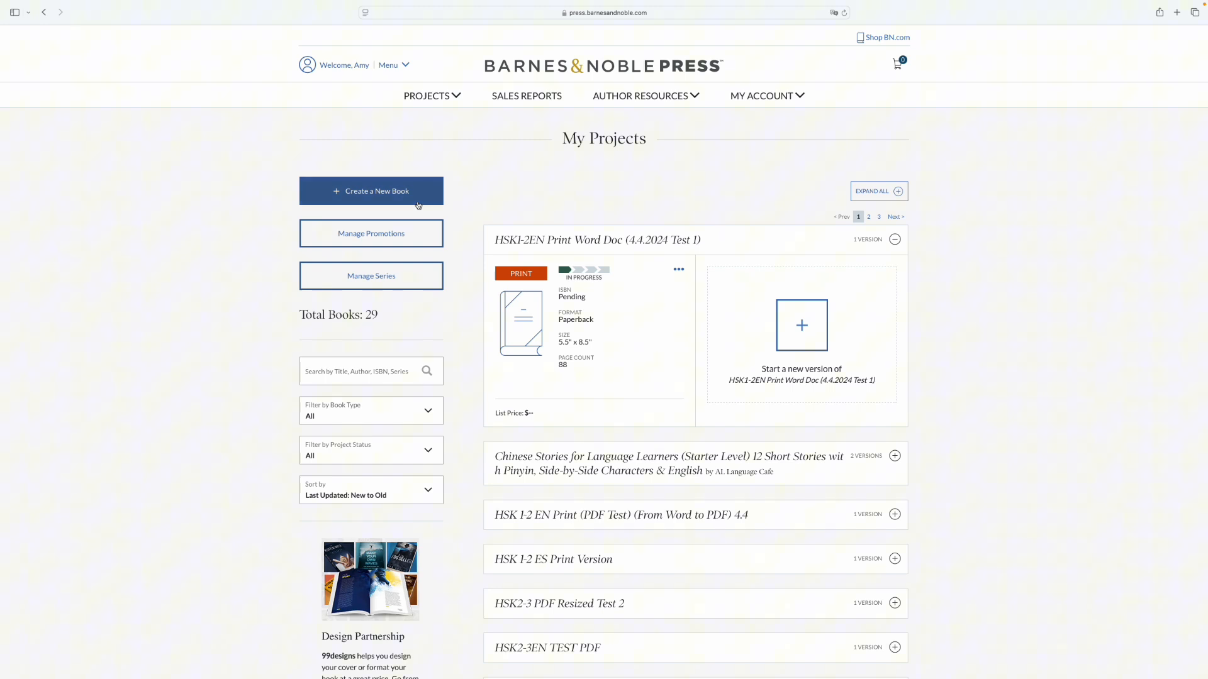
Step: Create a new book project, choosing eBook as the type, and continue to the title step
click(371, 191)
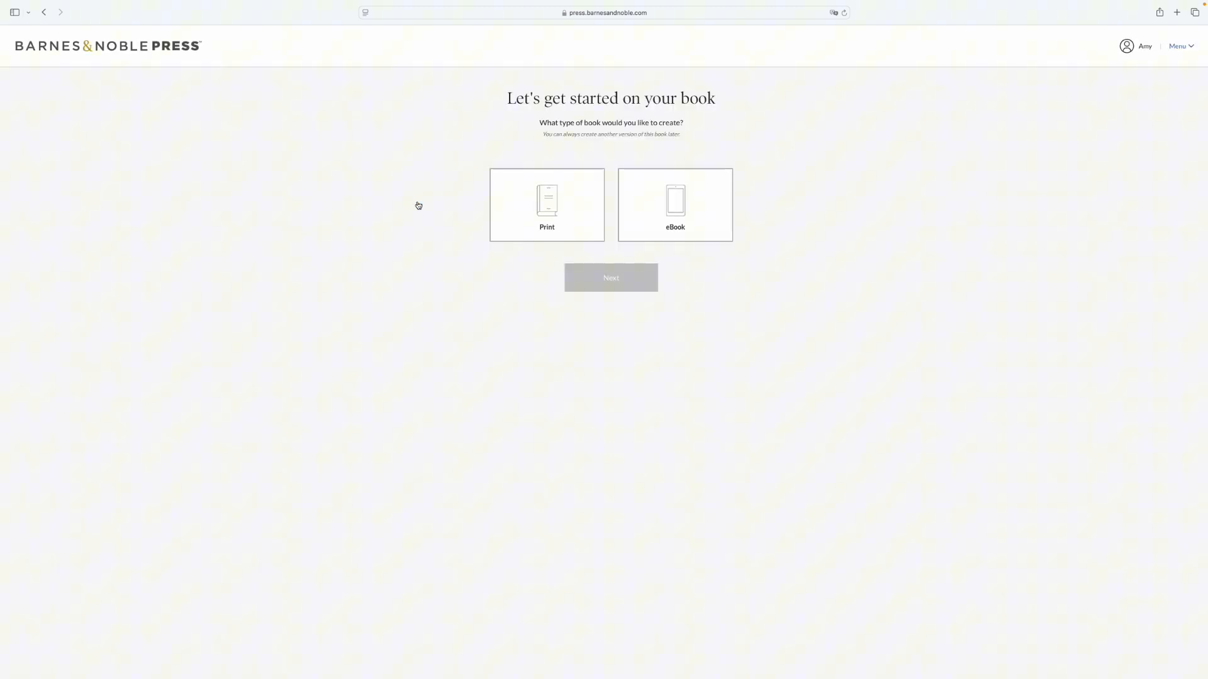
click(675, 205)
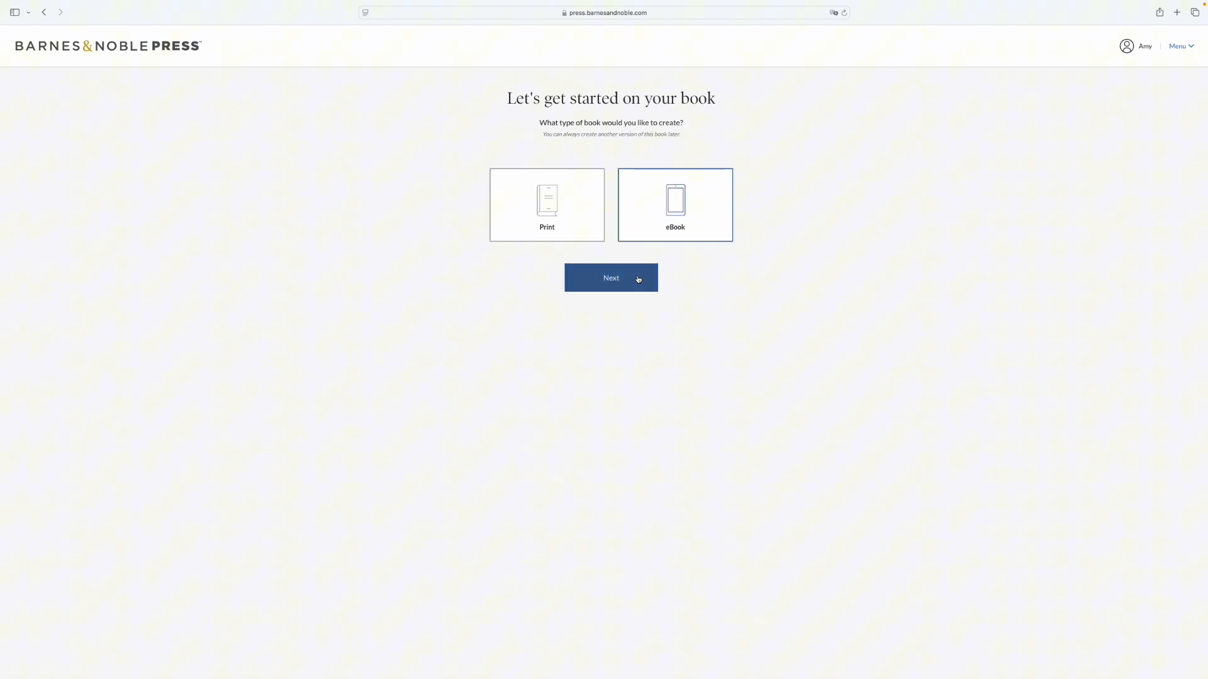
click(611, 277)
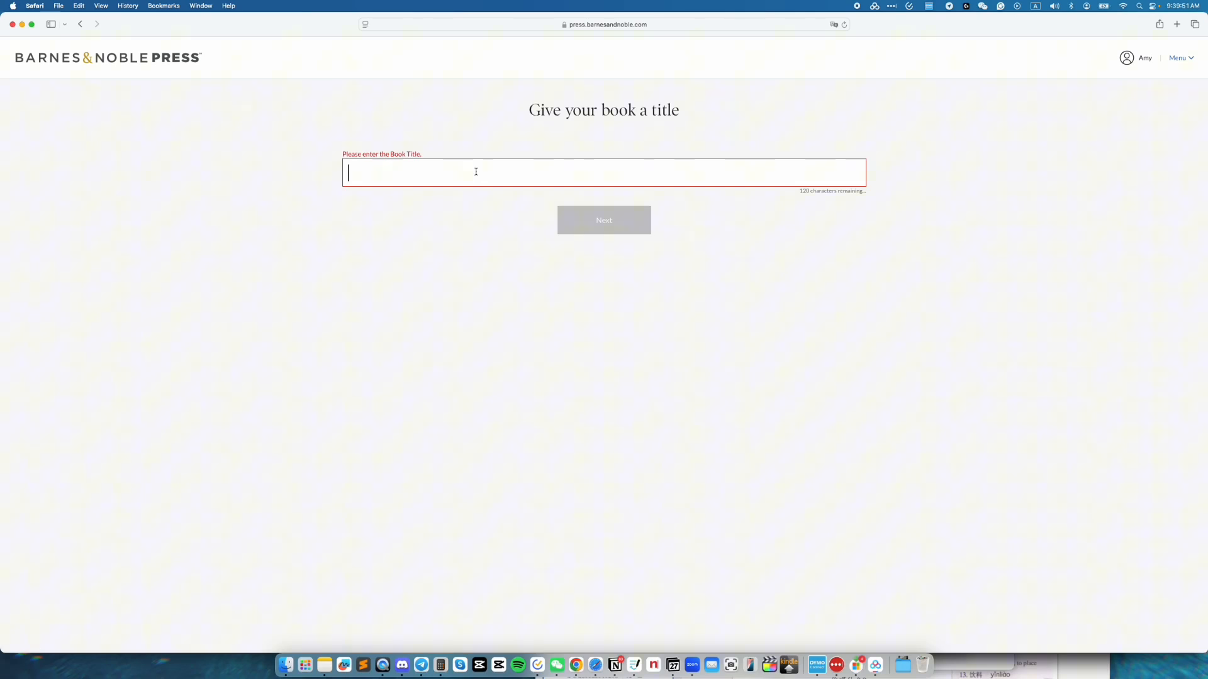
Step: Enter the title 'Spring Wind, Please Slow Down!: Chinese Graded Readers with Audio Level 2...' and answer No to pre-order
text(Spring Wind, Please Slow Down!: Chinese Graded Readers with Audio Level 2, Simplif)
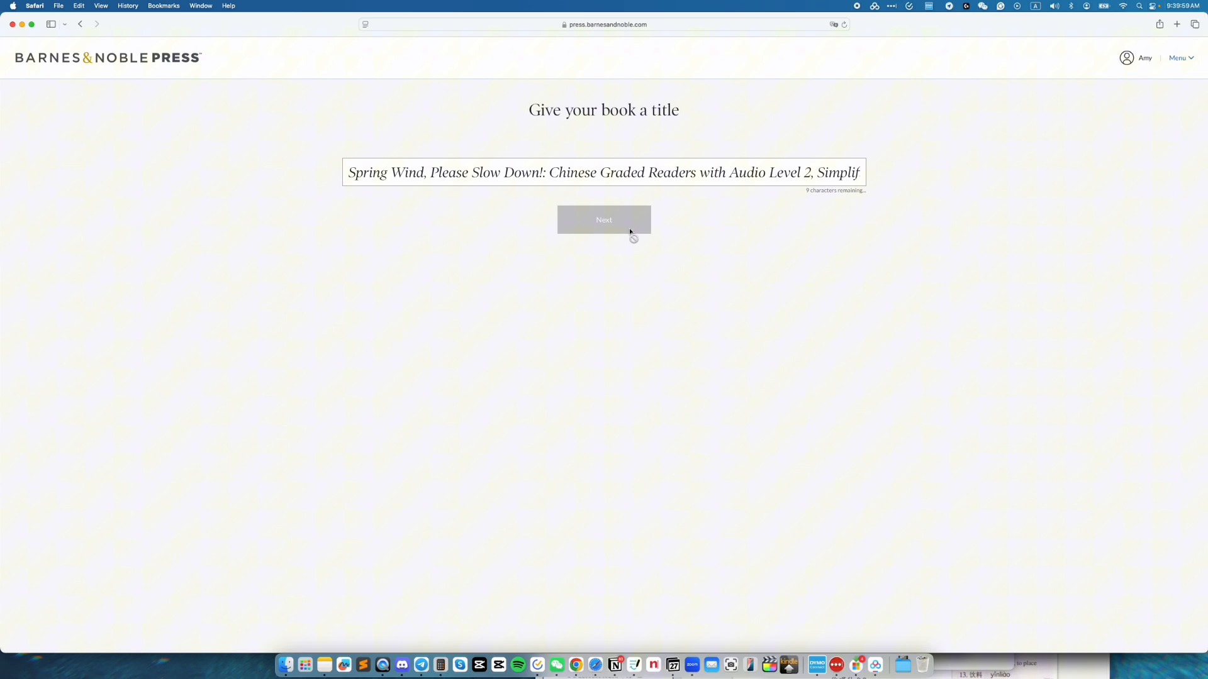
click(604, 219)
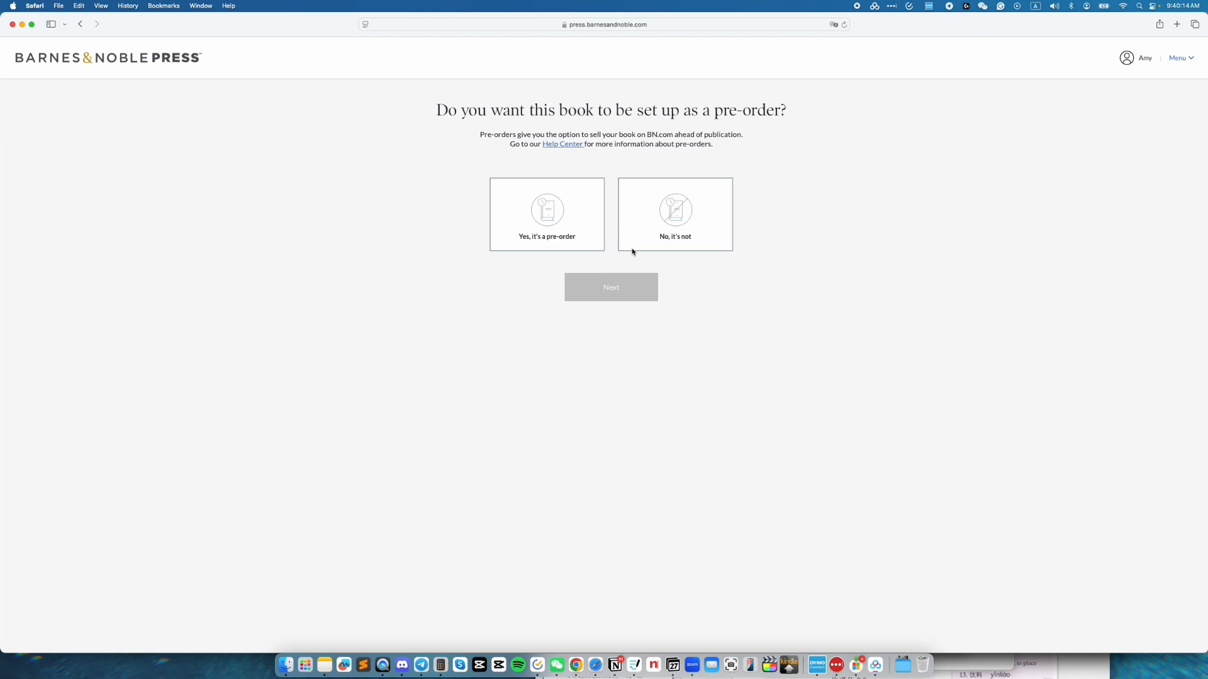
click(675, 214)
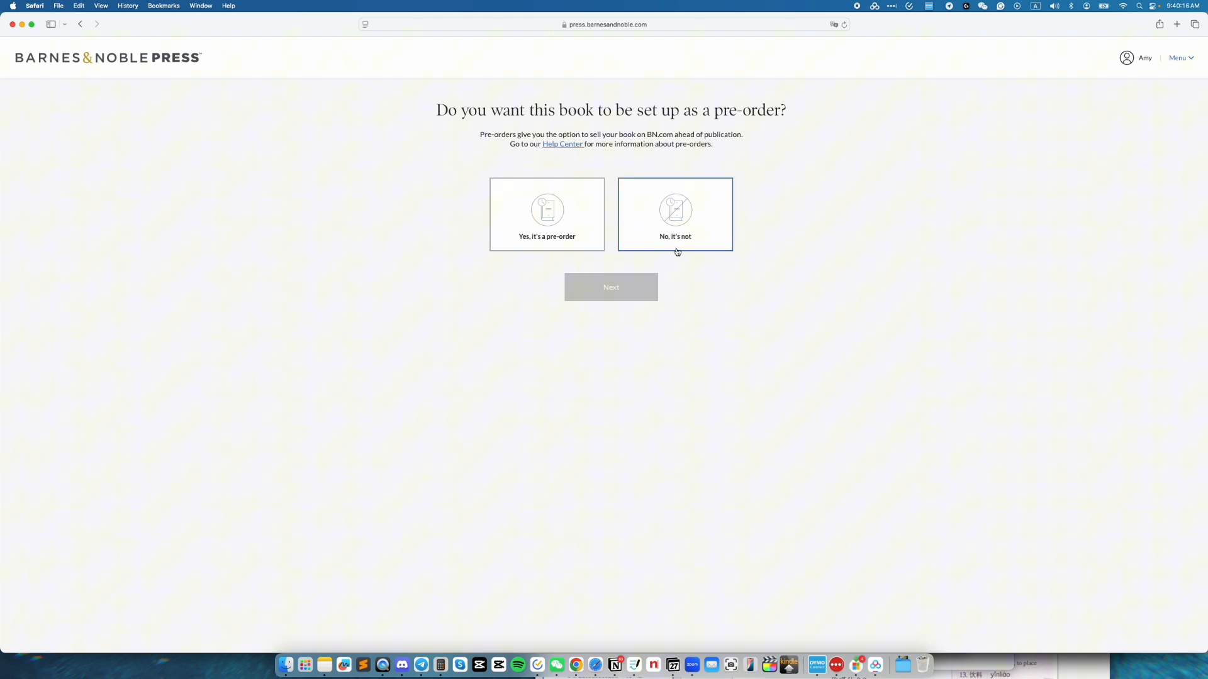
click(675, 214)
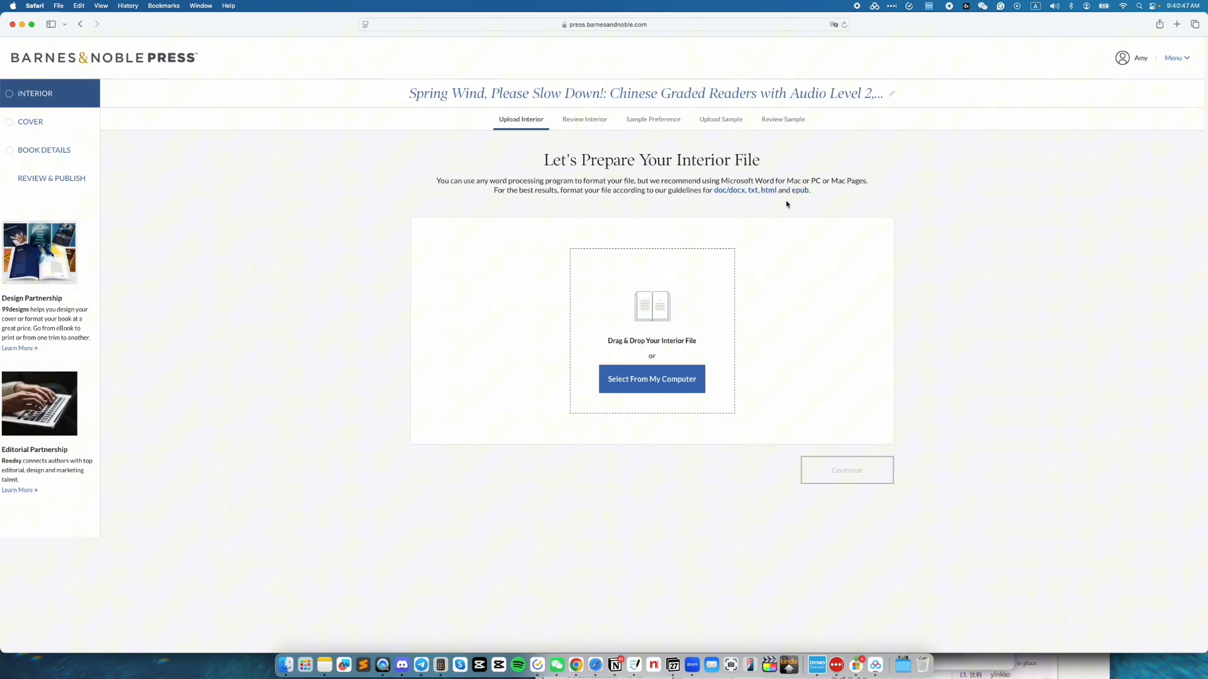
mouse_move(798, 202)
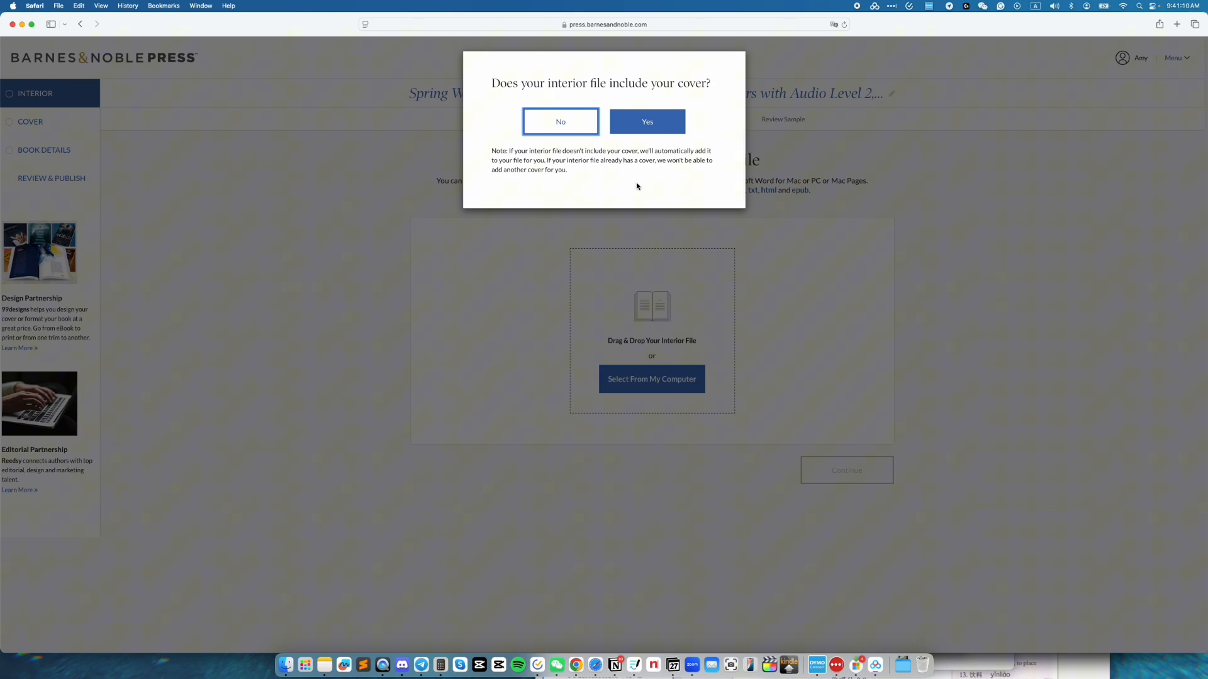
mouse_move(633, 192)
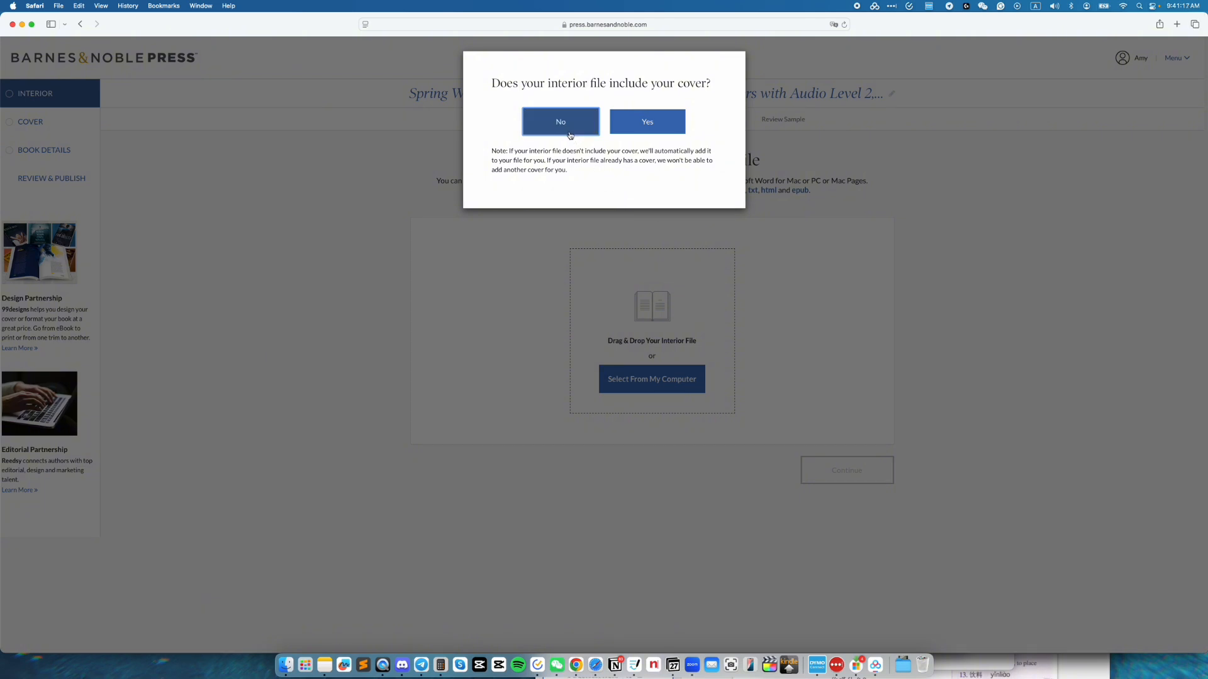
Step: Answer No to whether the interior file includes the cover
click(561, 122)
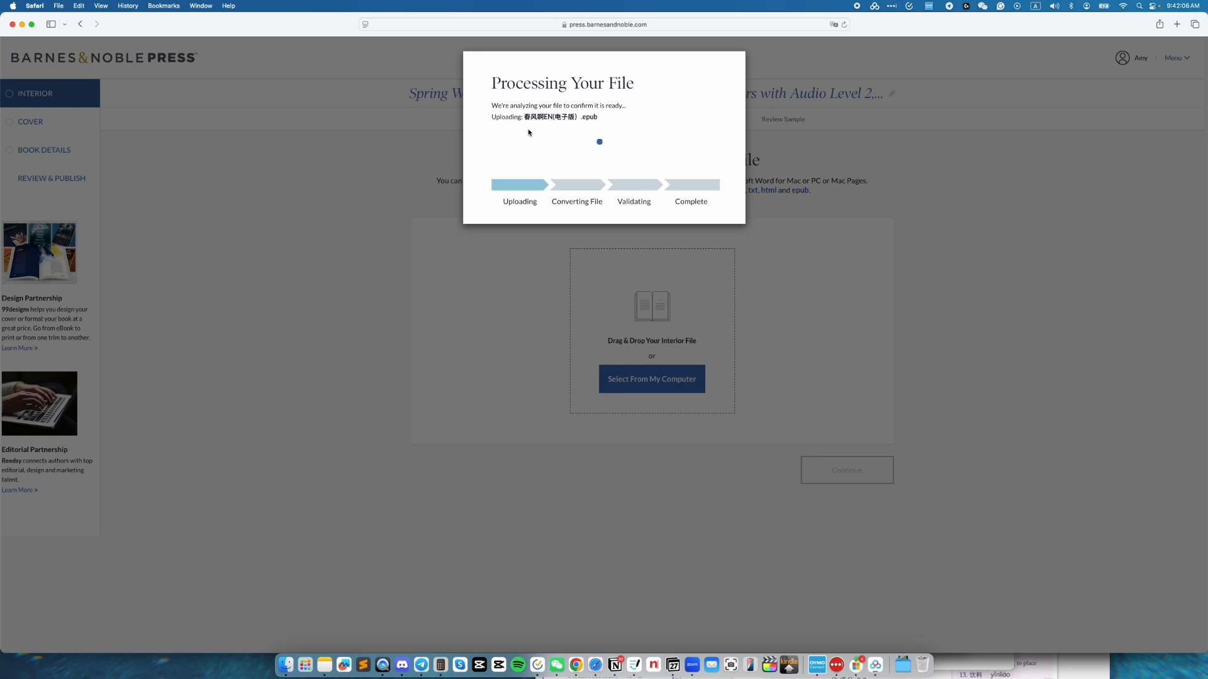
mouse_move(560, 128)
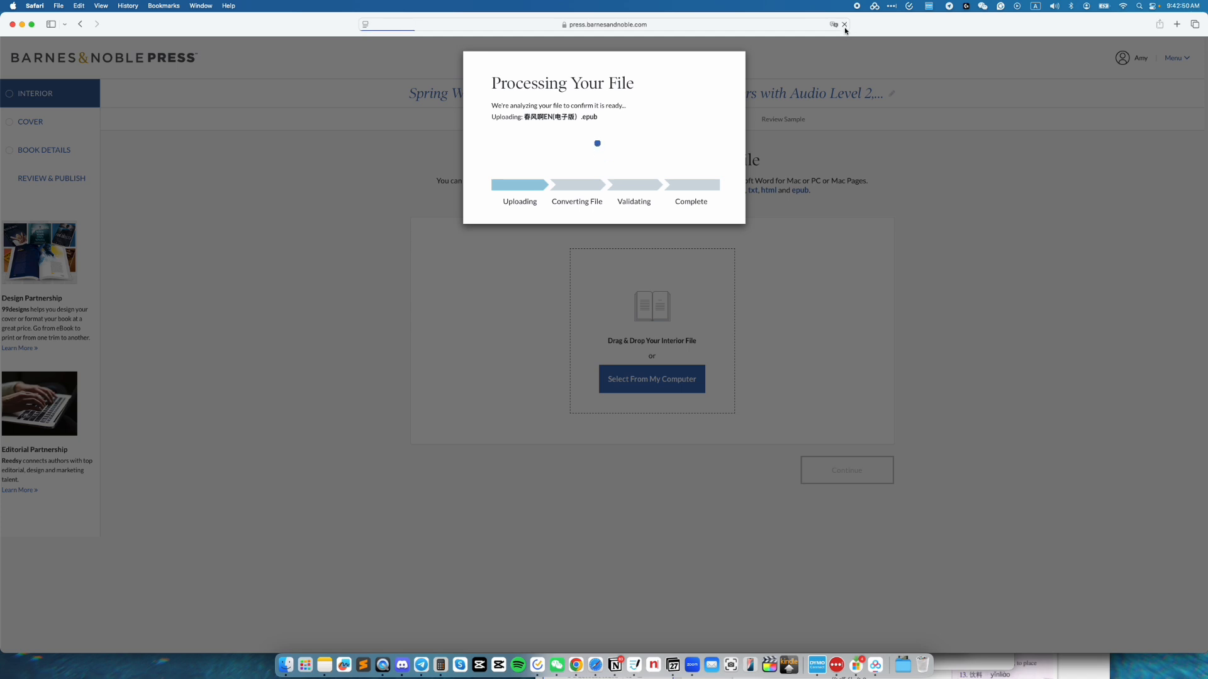
Step: Cancel the stalled upload, supply Spring Wind EN BN.epub as the interior and go to Review Interior
click(652, 379)
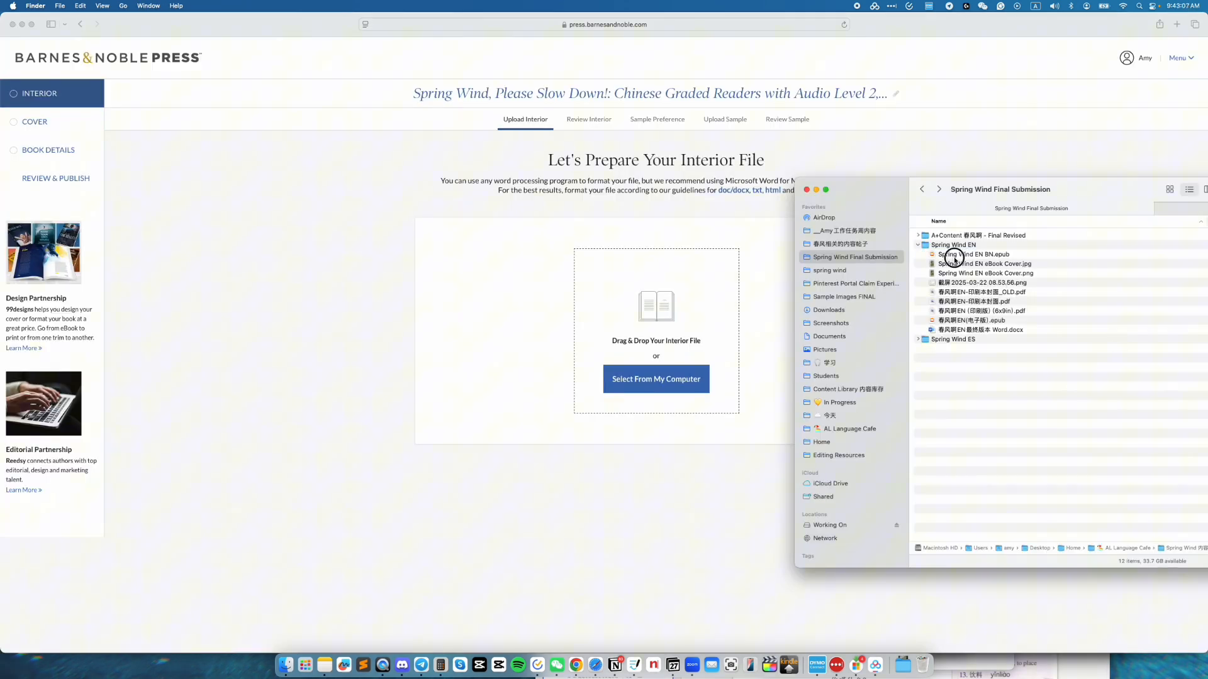
click(974, 254)
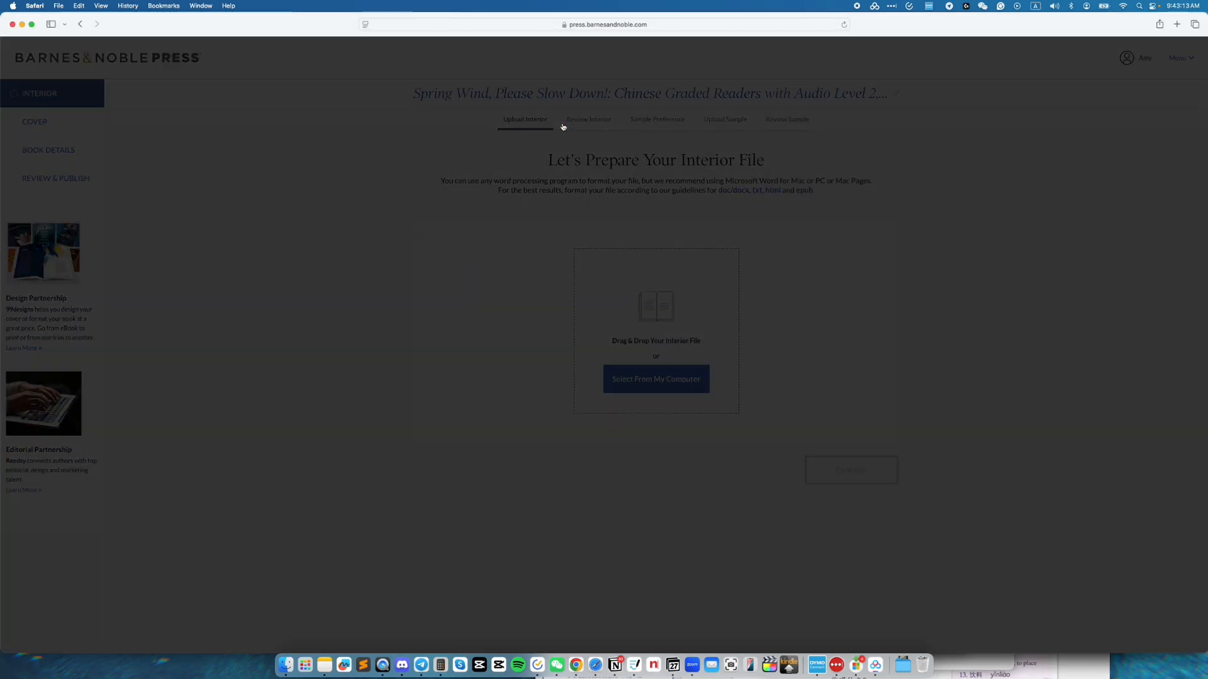
click(657, 379)
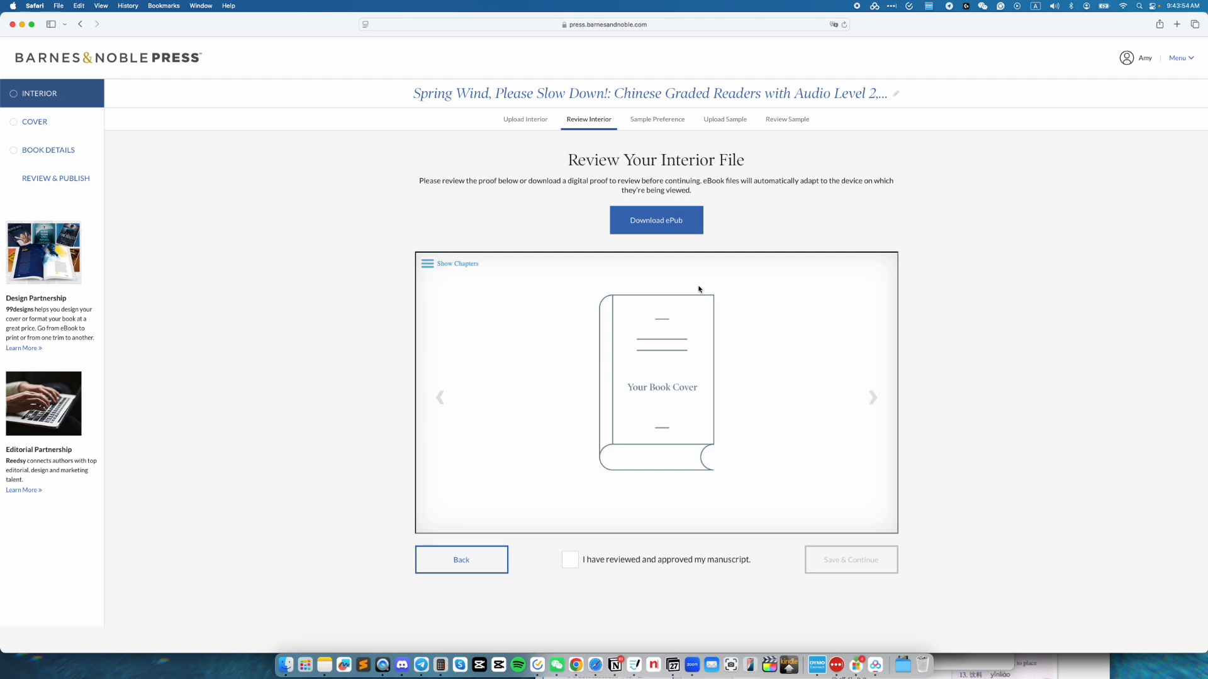
mouse_move(869, 403)
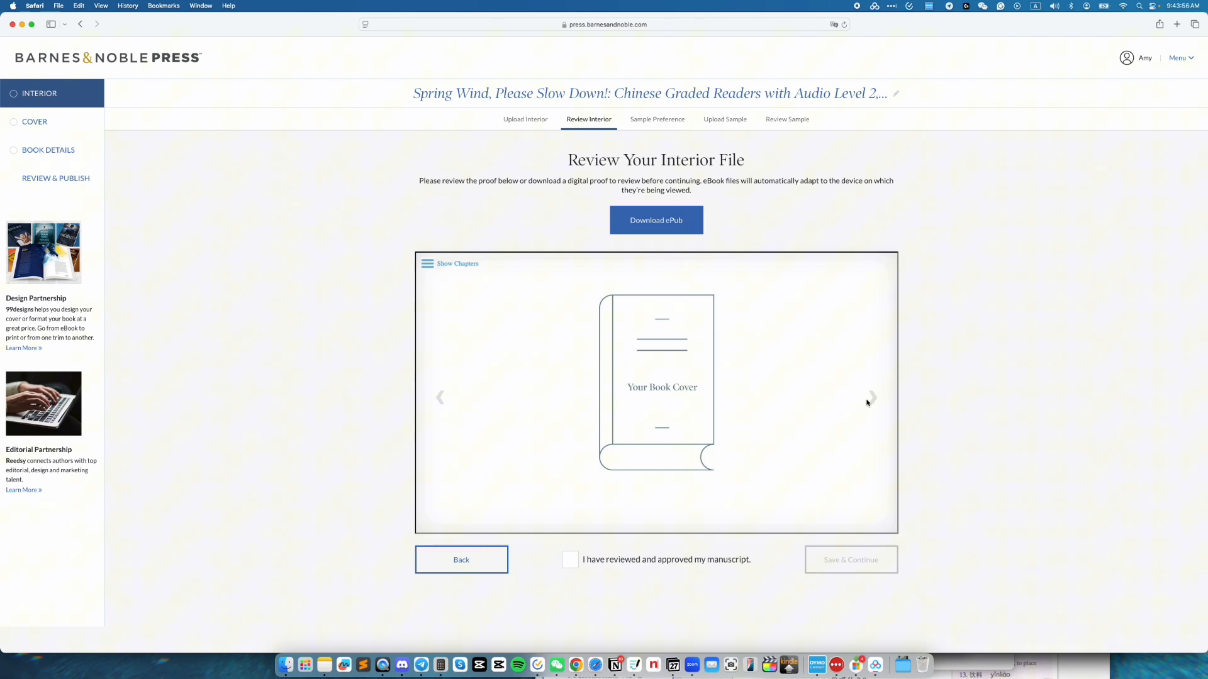
Step: Page through the interior preview, tick the manuscript approval checkbox and Save & Continue
click(871, 399)
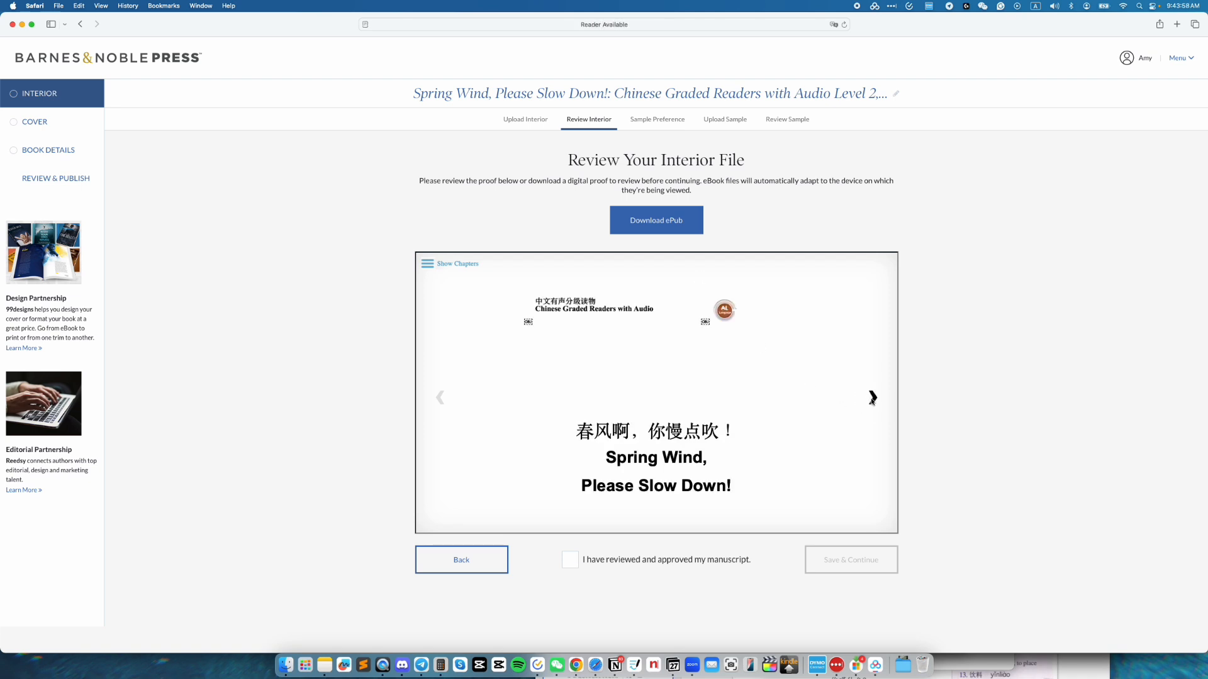
click(872, 397)
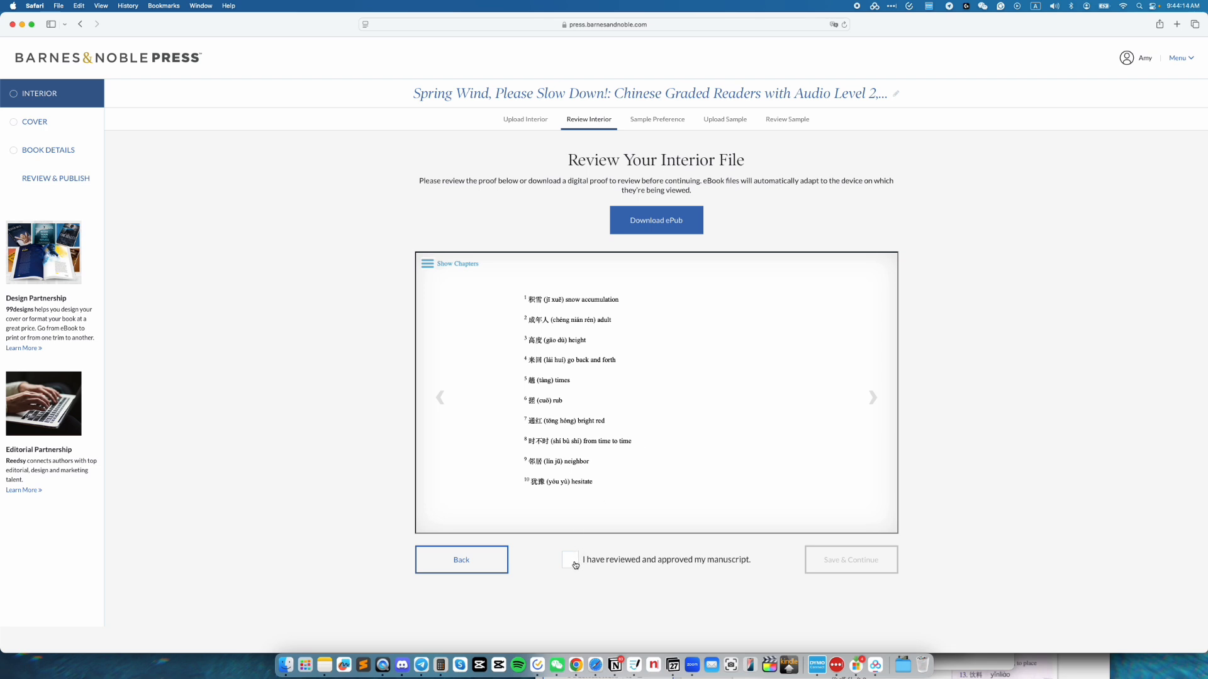
click(570, 560)
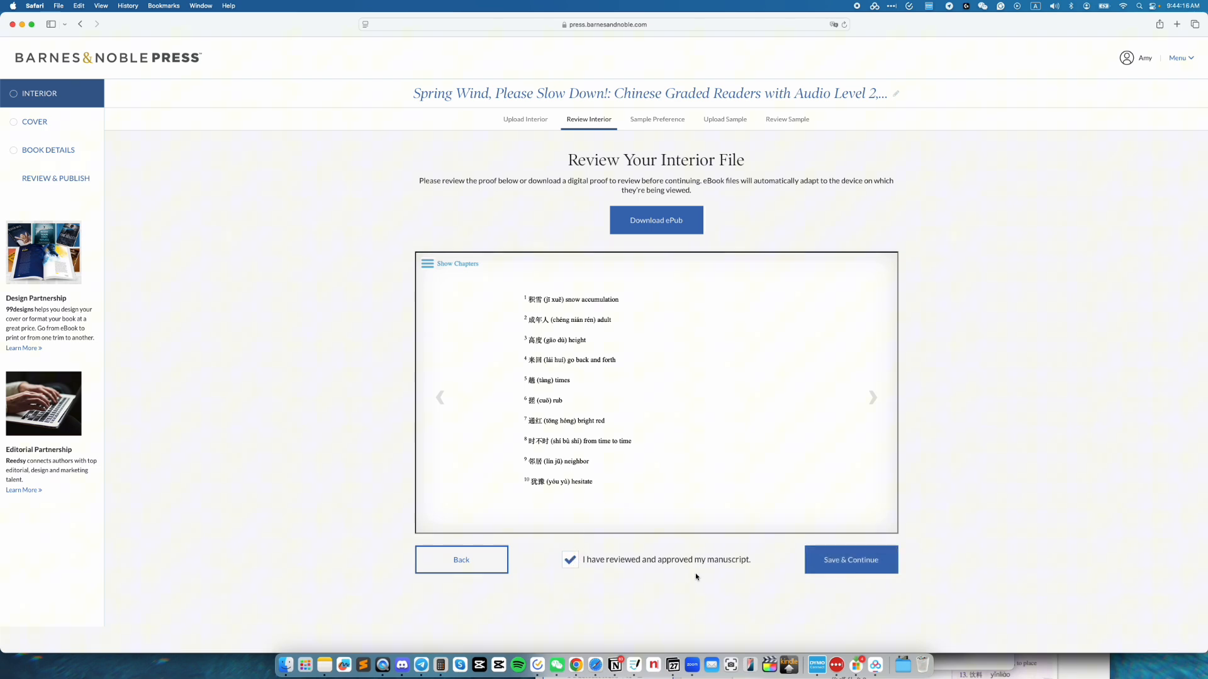
click(851, 559)
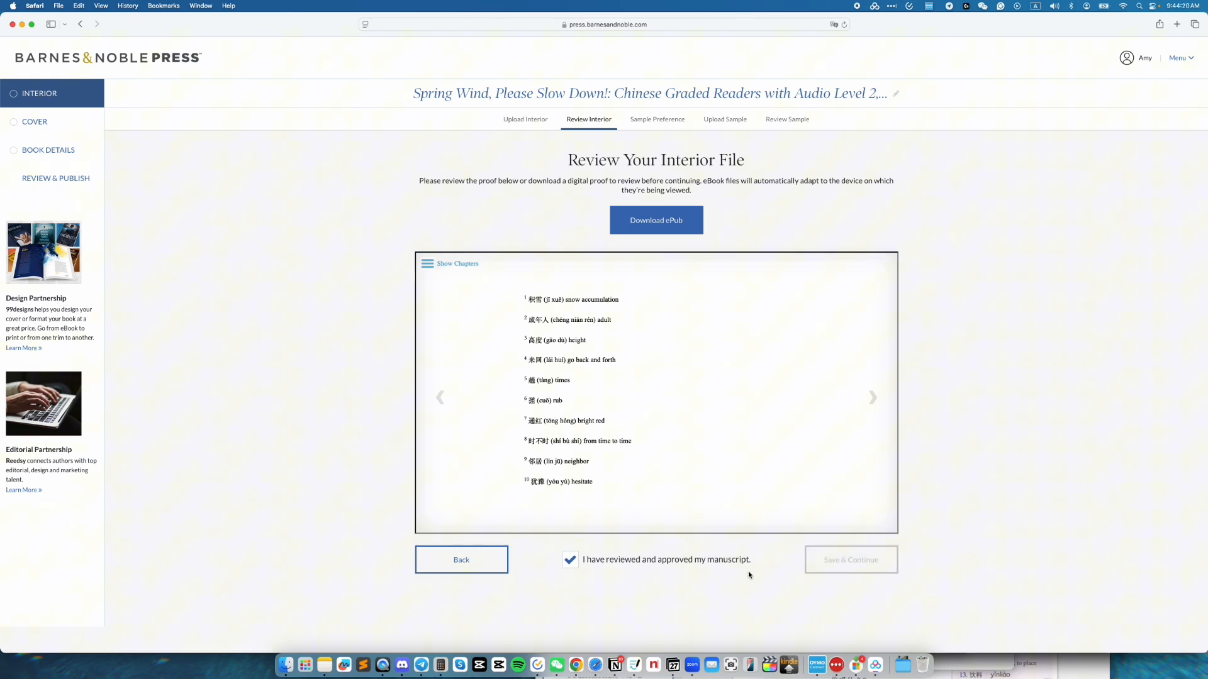
click(851, 560)
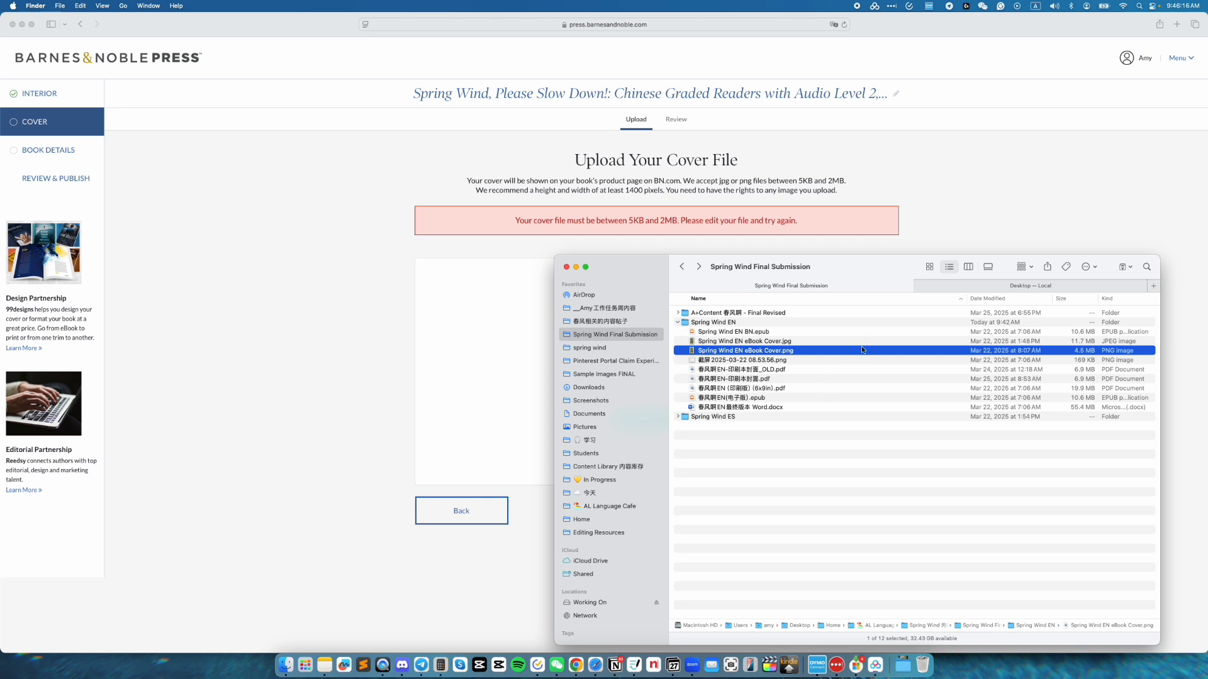
mouse_move(800, 356)
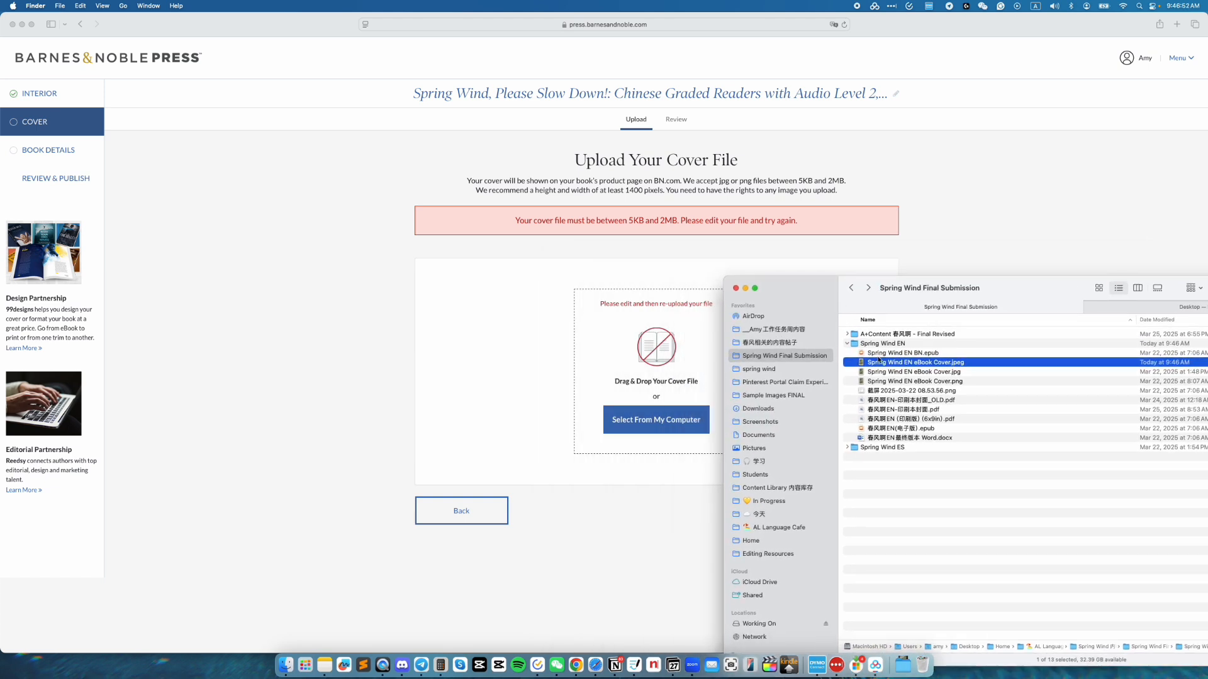
Step: Upload the smaller JPEG copy of the cover from the file picker
double_click(916, 363)
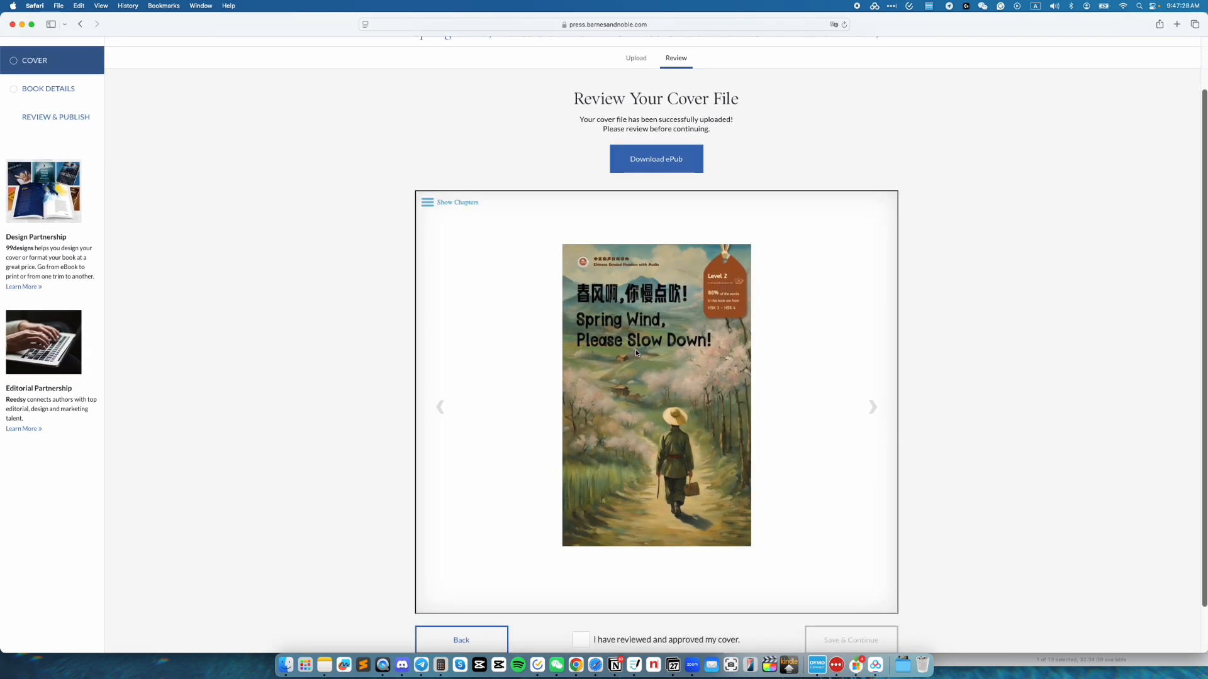
Step: Browse the cover preview and chapters, then save the approved cover and continue
click(872, 408)
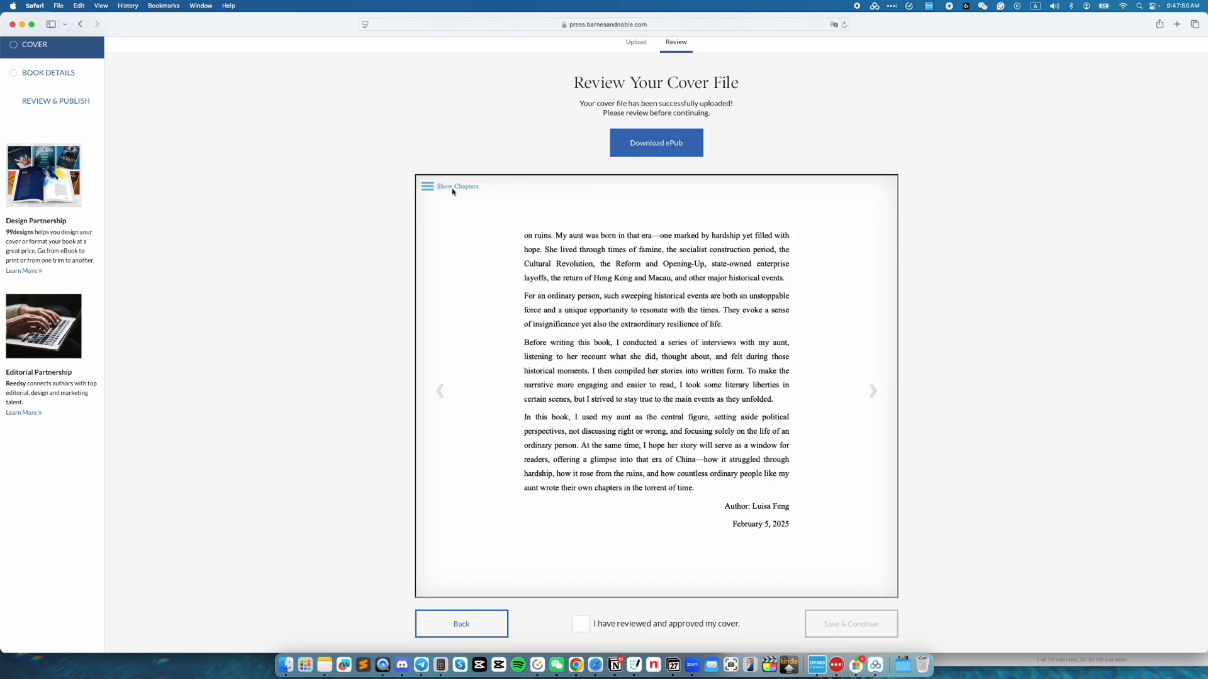
click(428, 186)
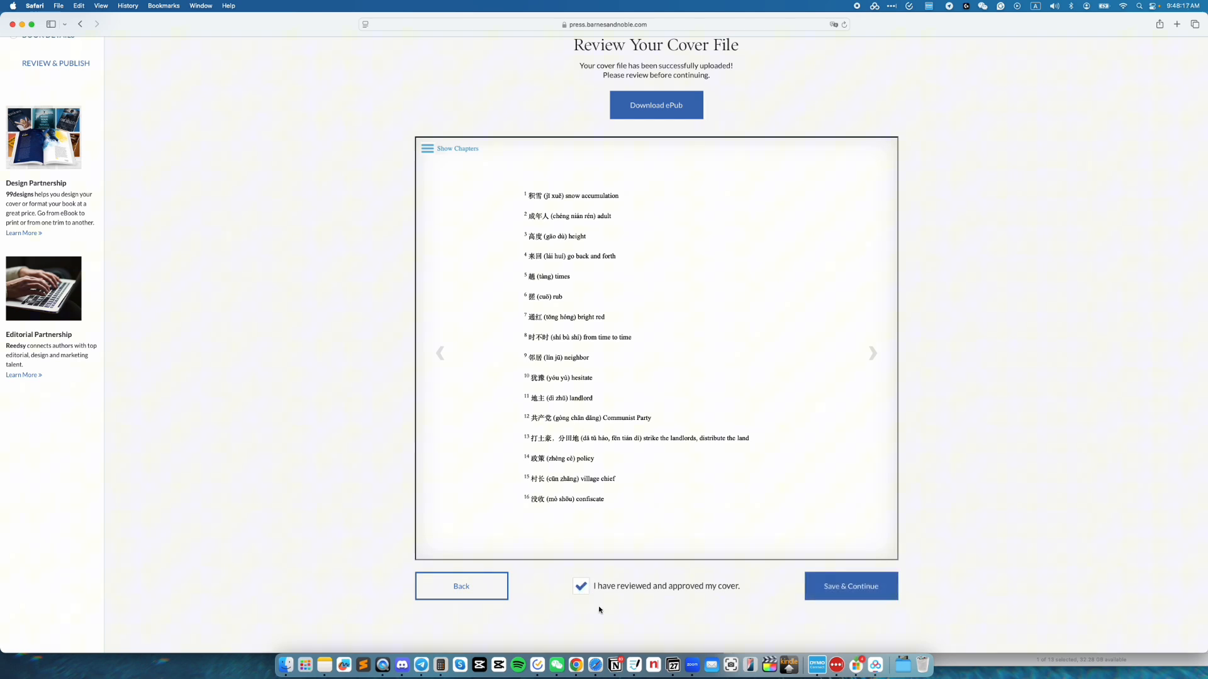
click(850, 585)
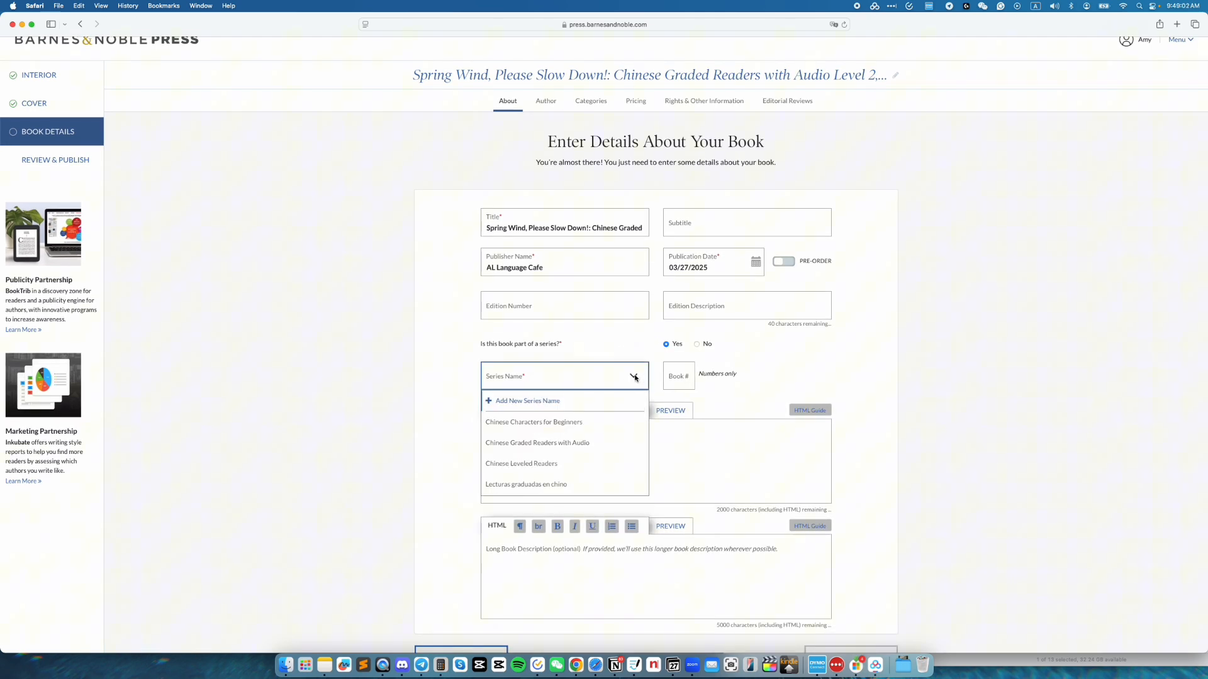
Step: Set the book's series, preview the formatted description and save the About details
click(536, 443)
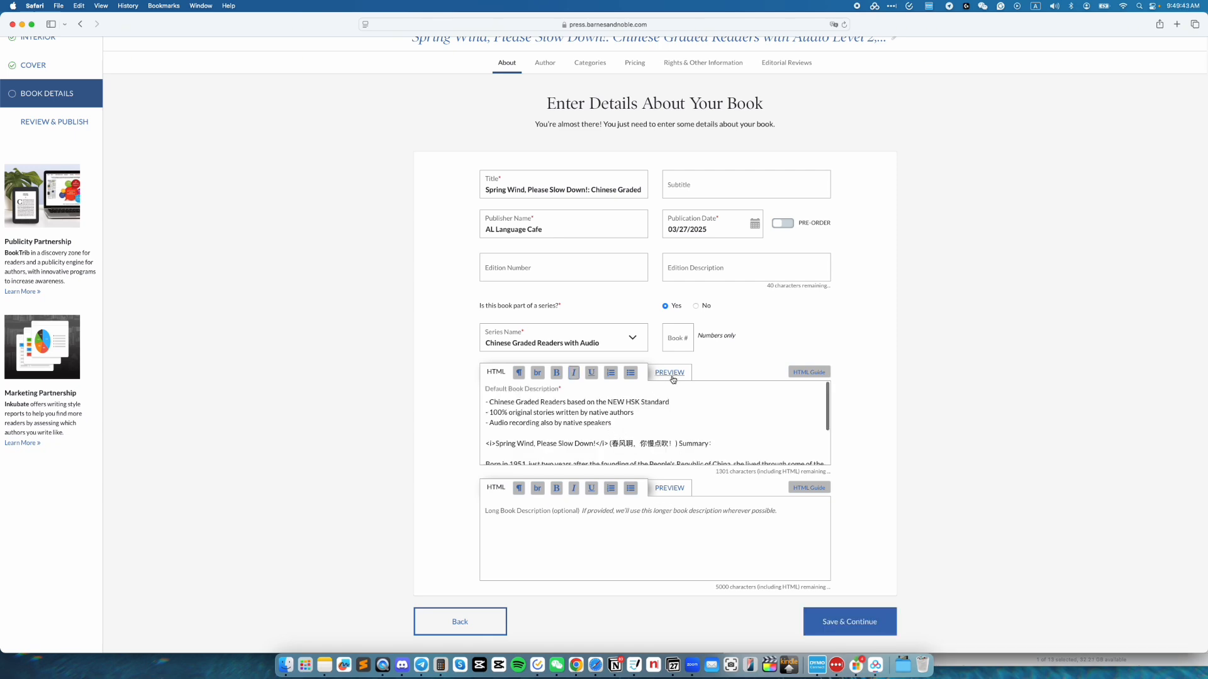
click(670, 372)
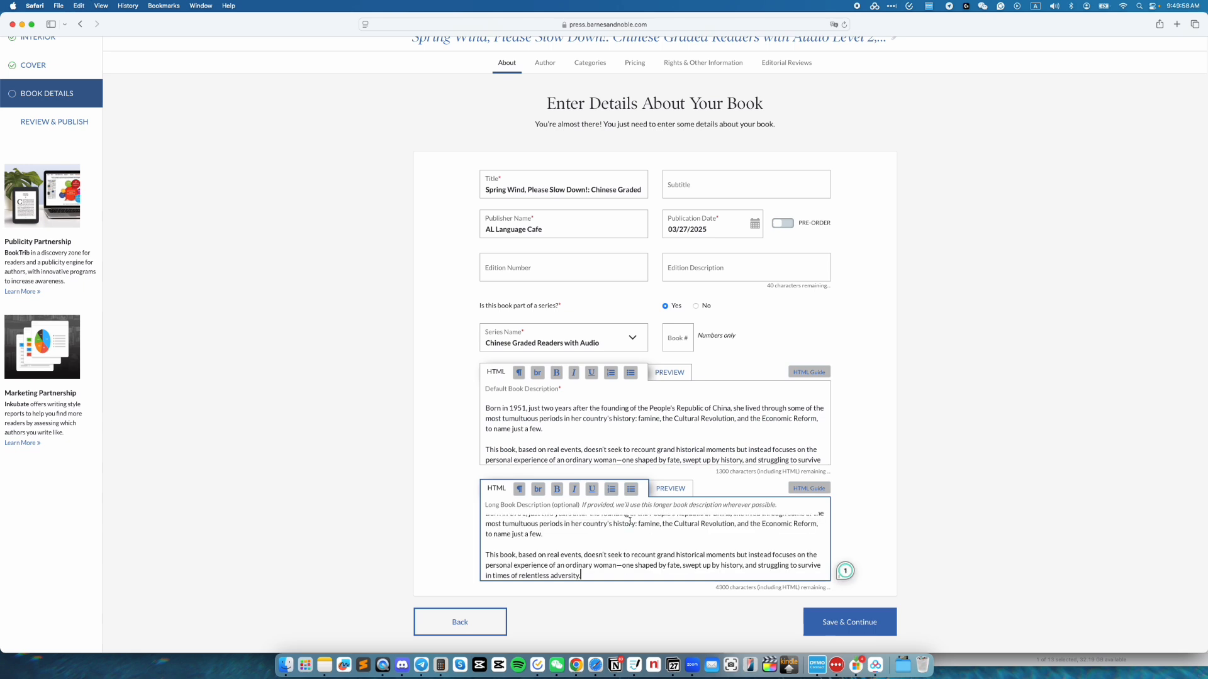
click(669, 487)
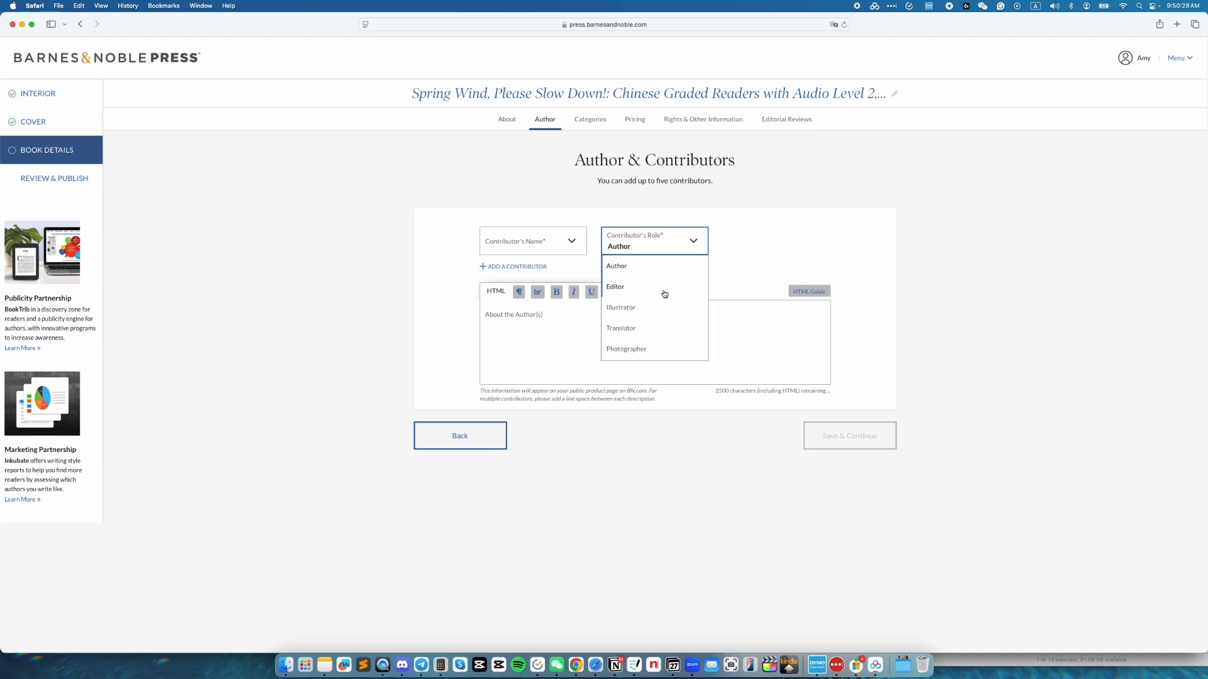
Step: Preview the Language Cafe, AL author bio and save the author details
scroll(down, 3)
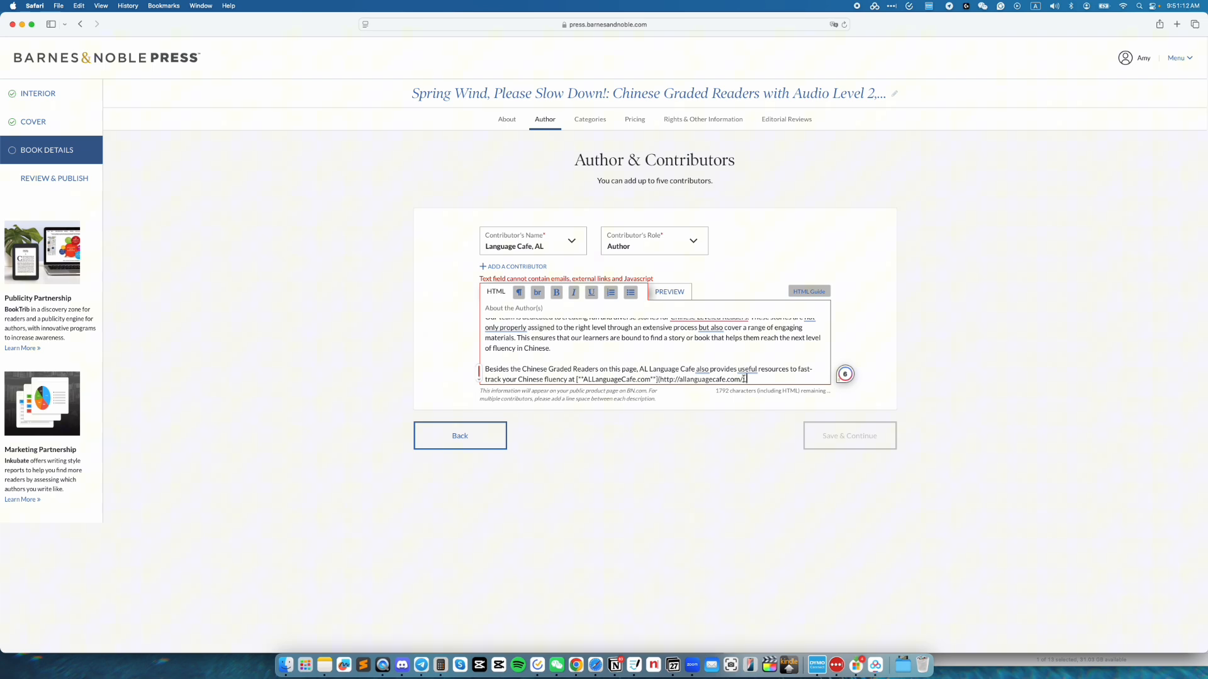
click(670, 292)
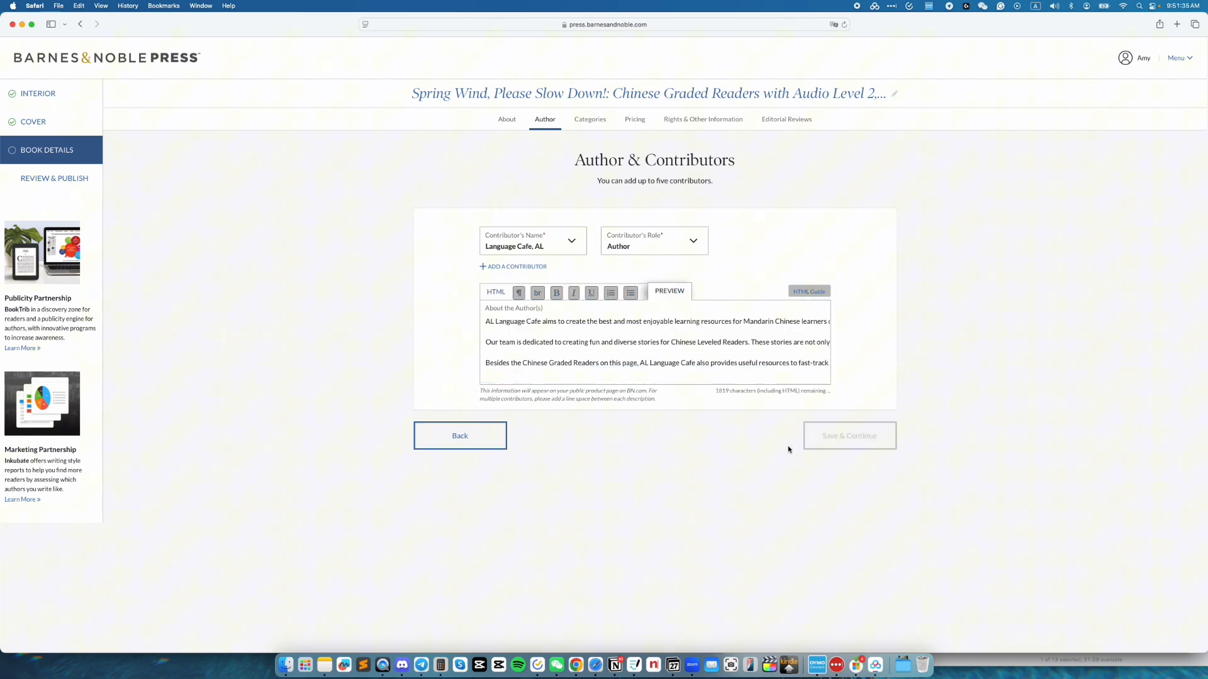
click(589, 119)
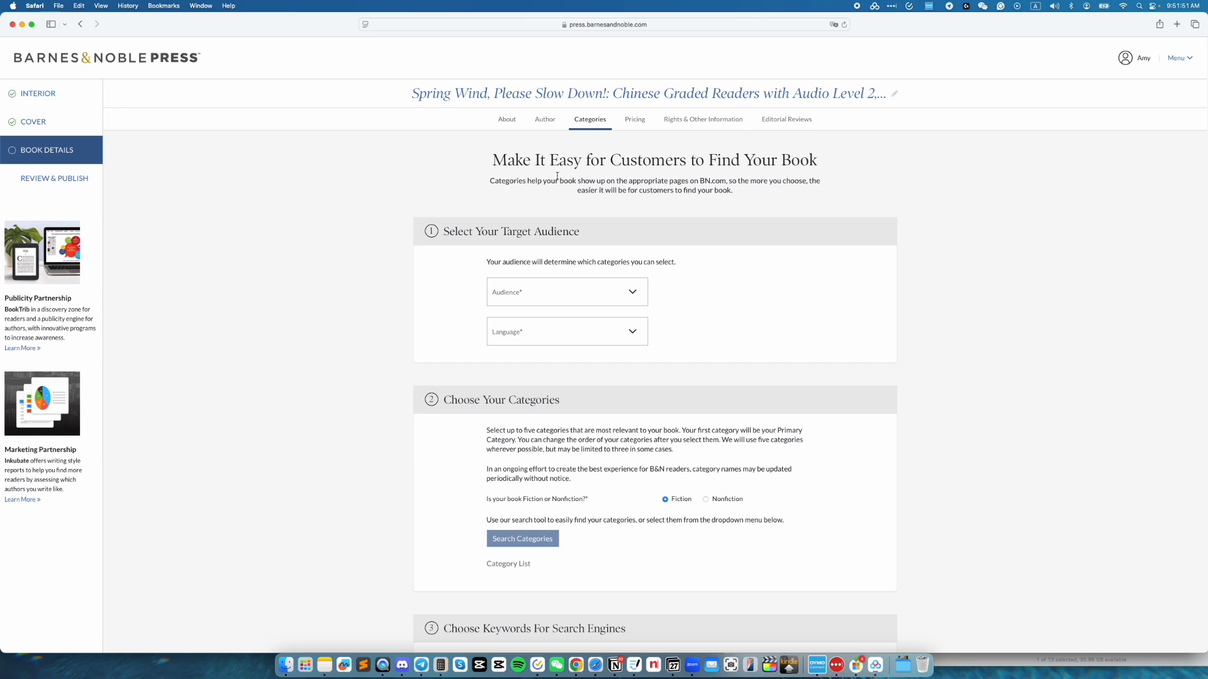
Step: Choose General Adult audience, mark Nonfiction and start the category search
click(567, 292)
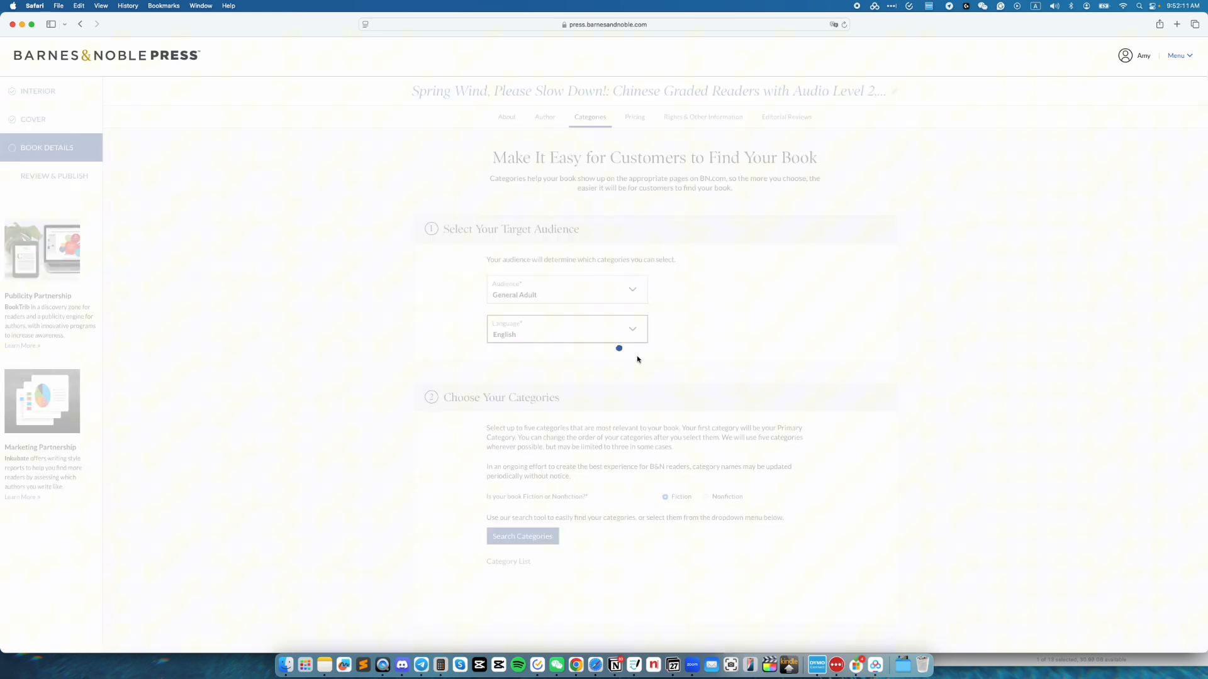
scroll(down, 3)
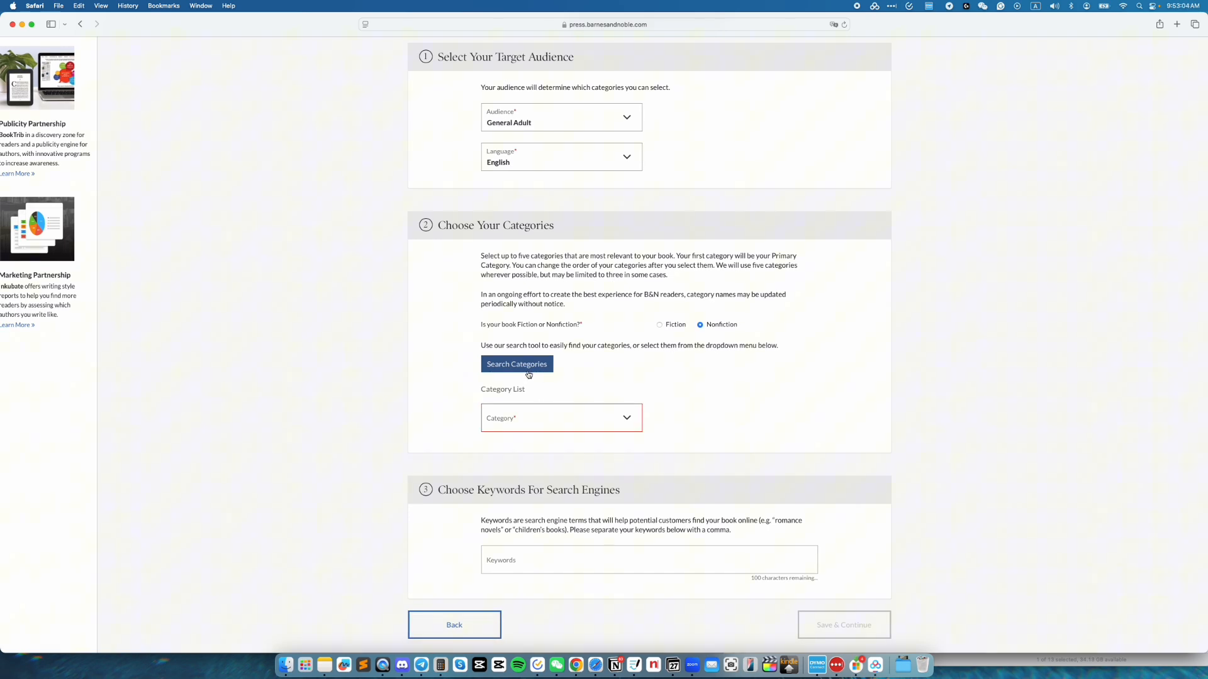
click(515, 364)
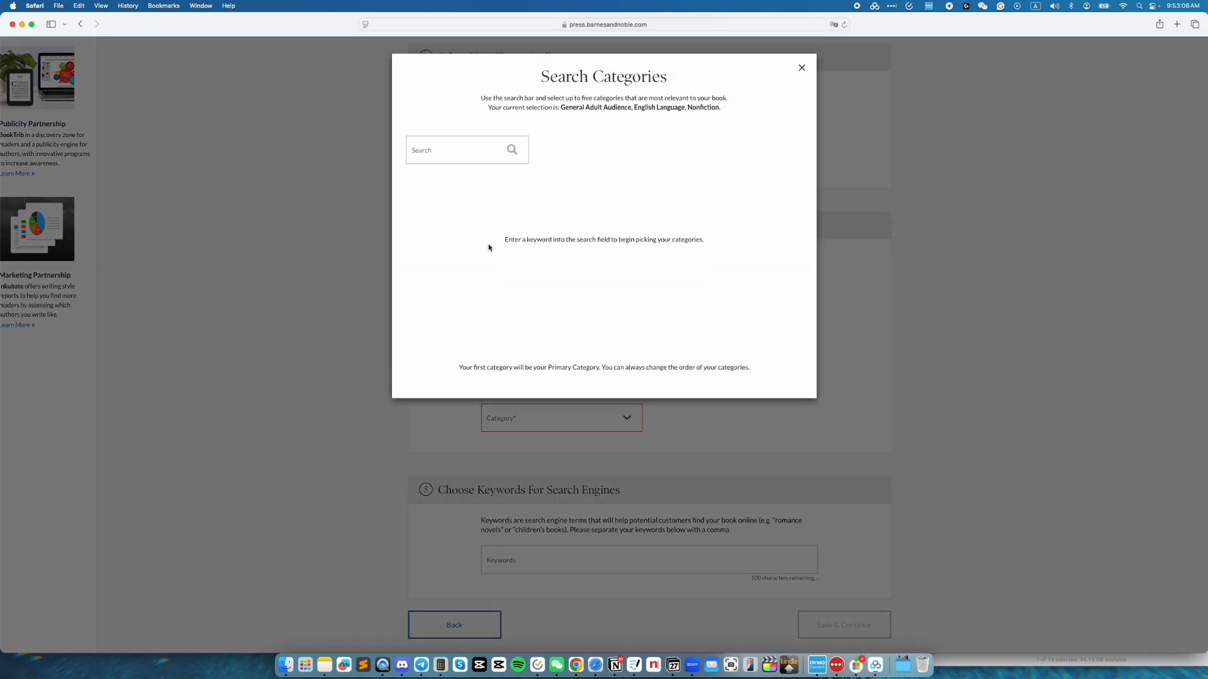
Step: Search the category list for 'memoir' to find the Family Memoirs biography category
text(memoir)
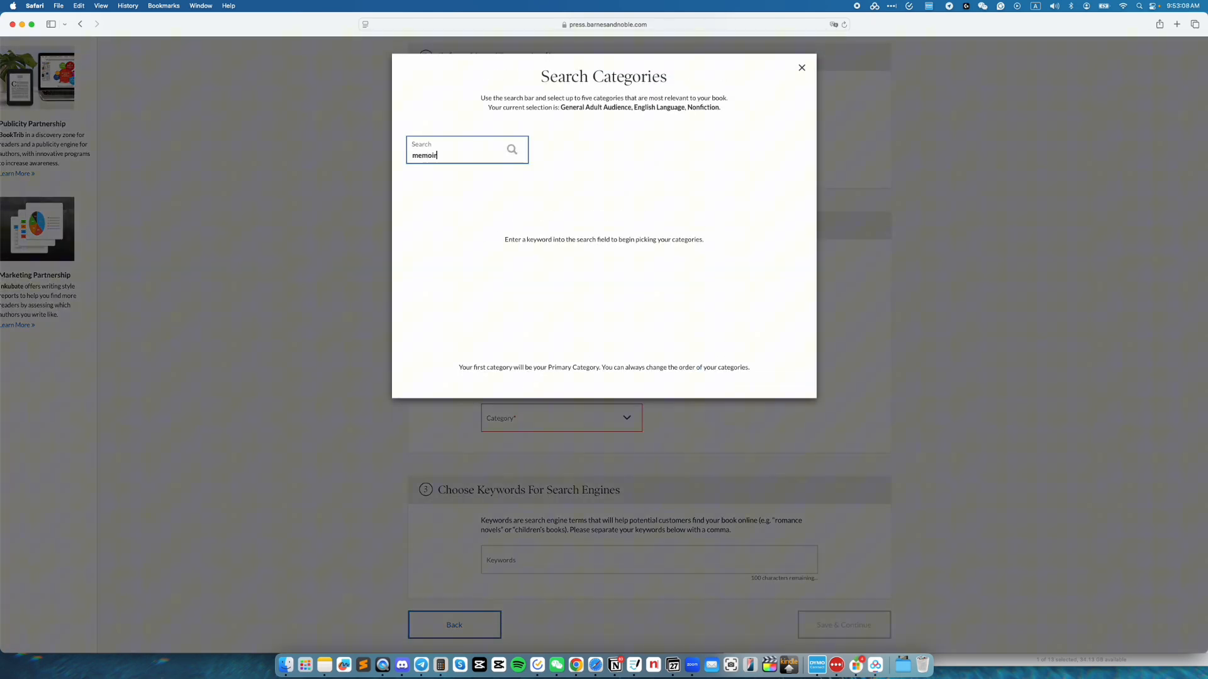
click(410, 218)
text(chinese)
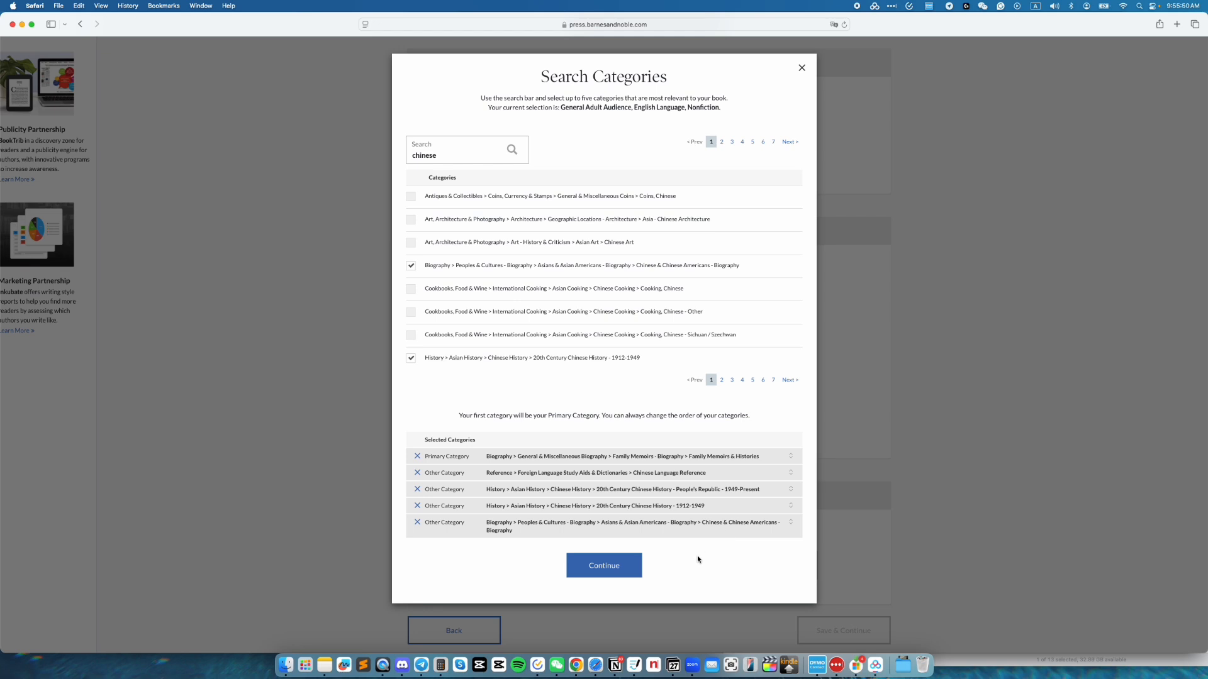
Step: Confirm the five categories, add the keyword 'Chinese', and save the categories section
click(604, 565)
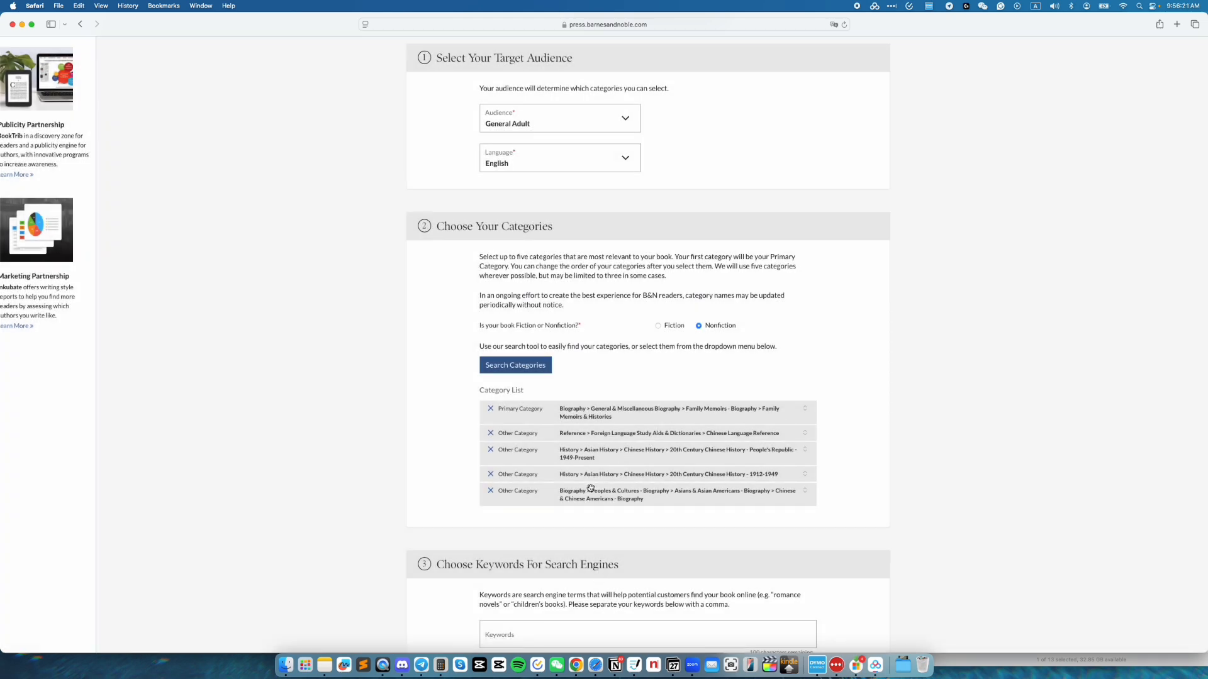
scroll(down, 3)
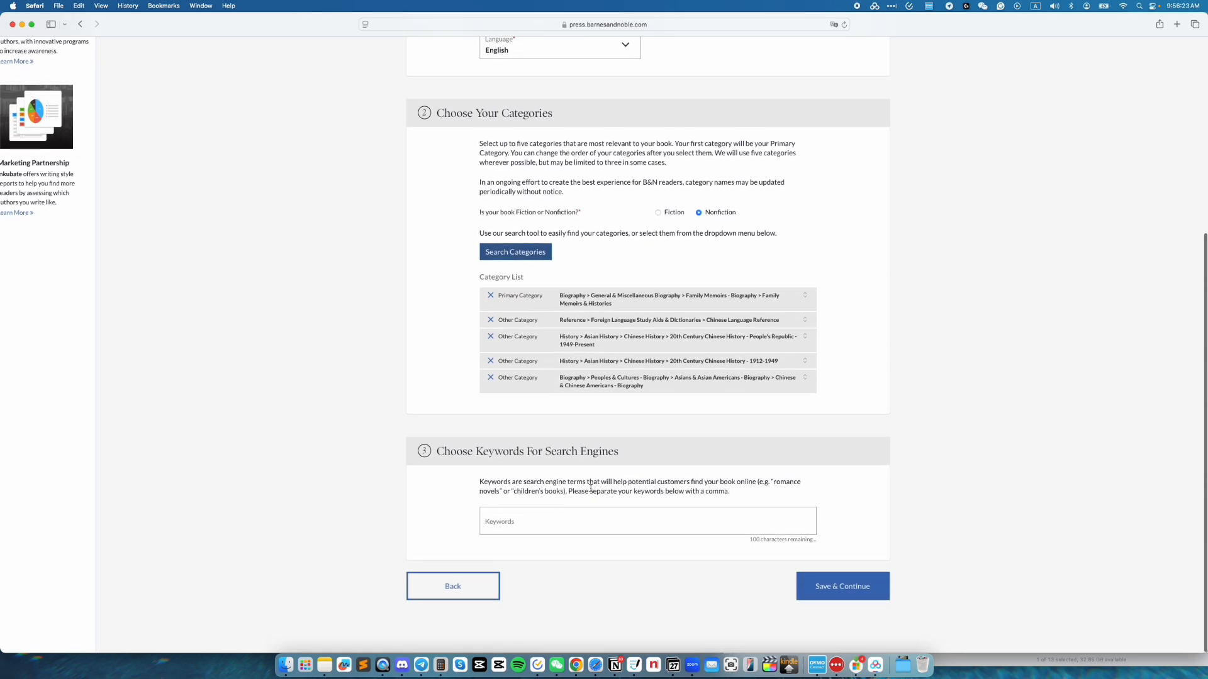
mouse_move(594, 507)
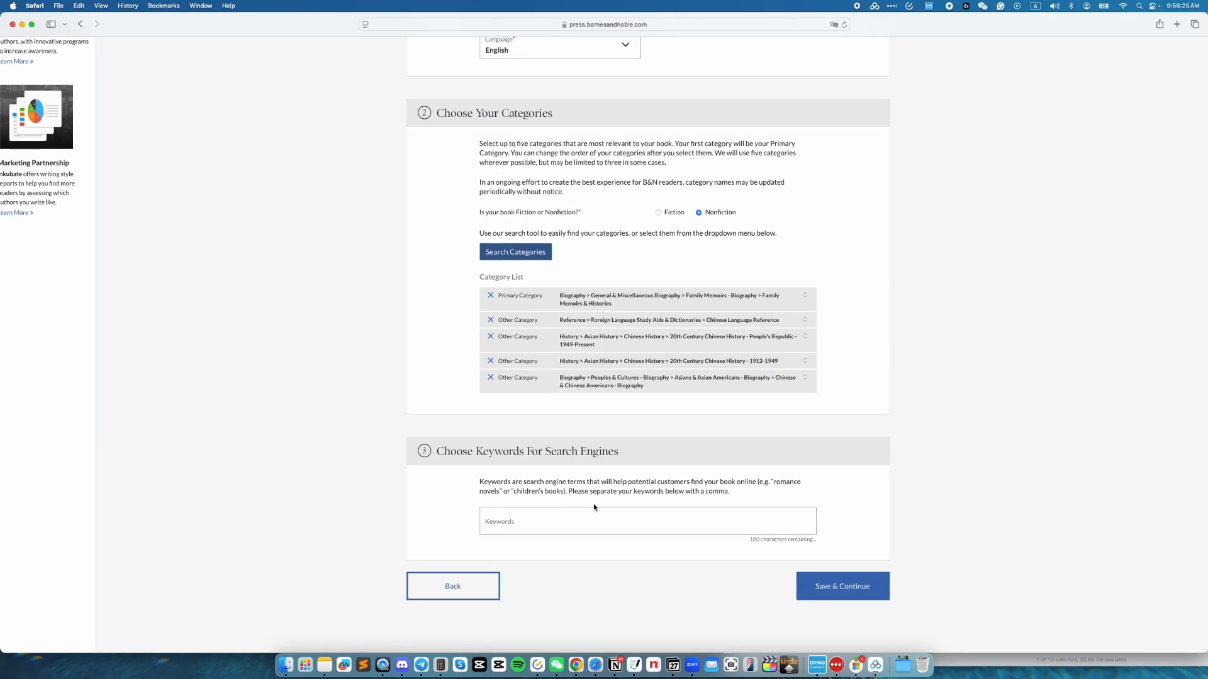
text(Chinese)
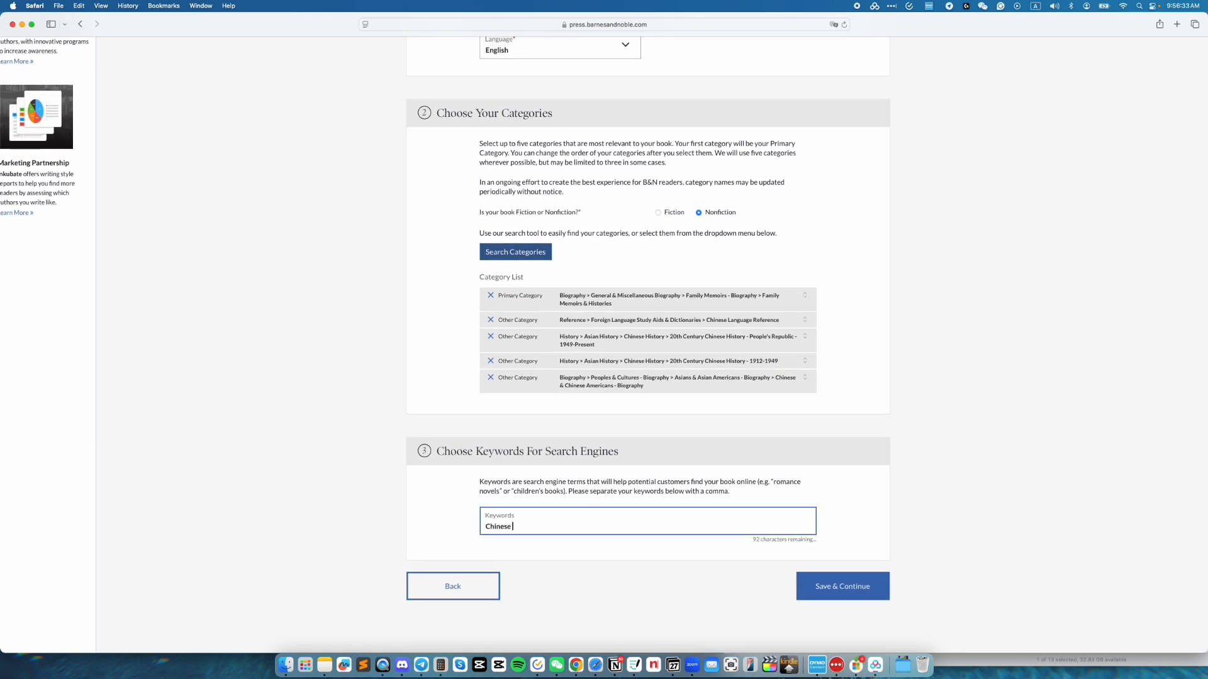
click(843, 587)
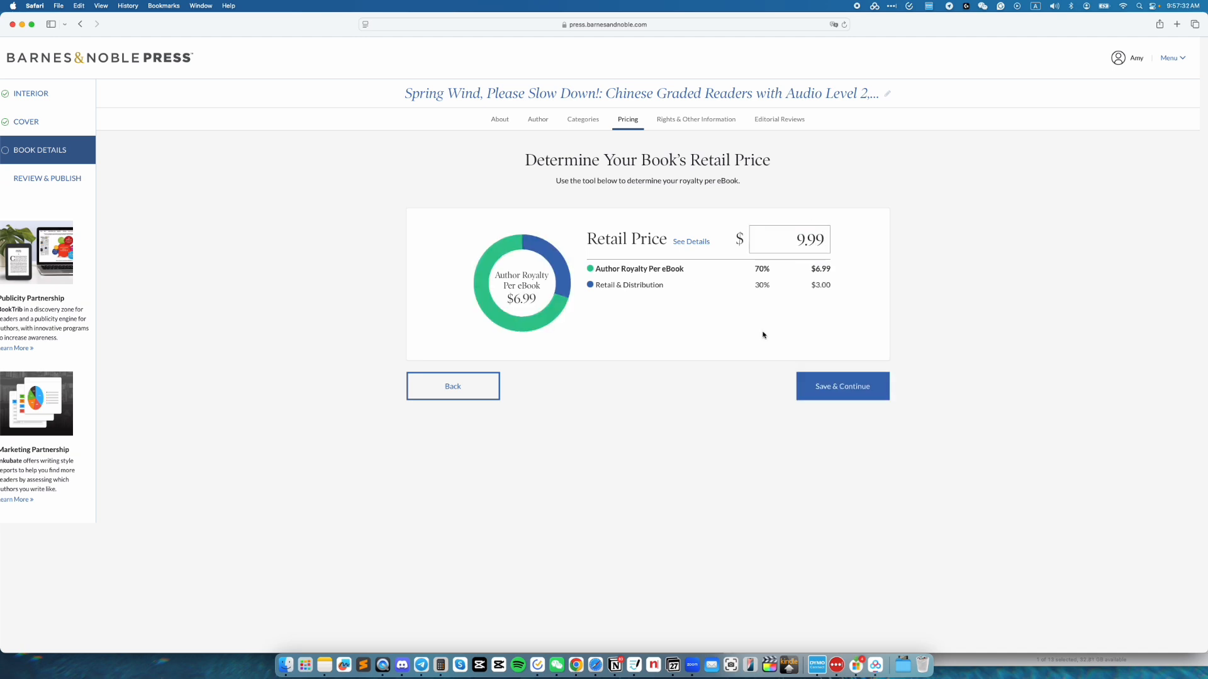
Step: Save the $9.99 retail price with its $6.99 royalty and continue
click(696, 118)
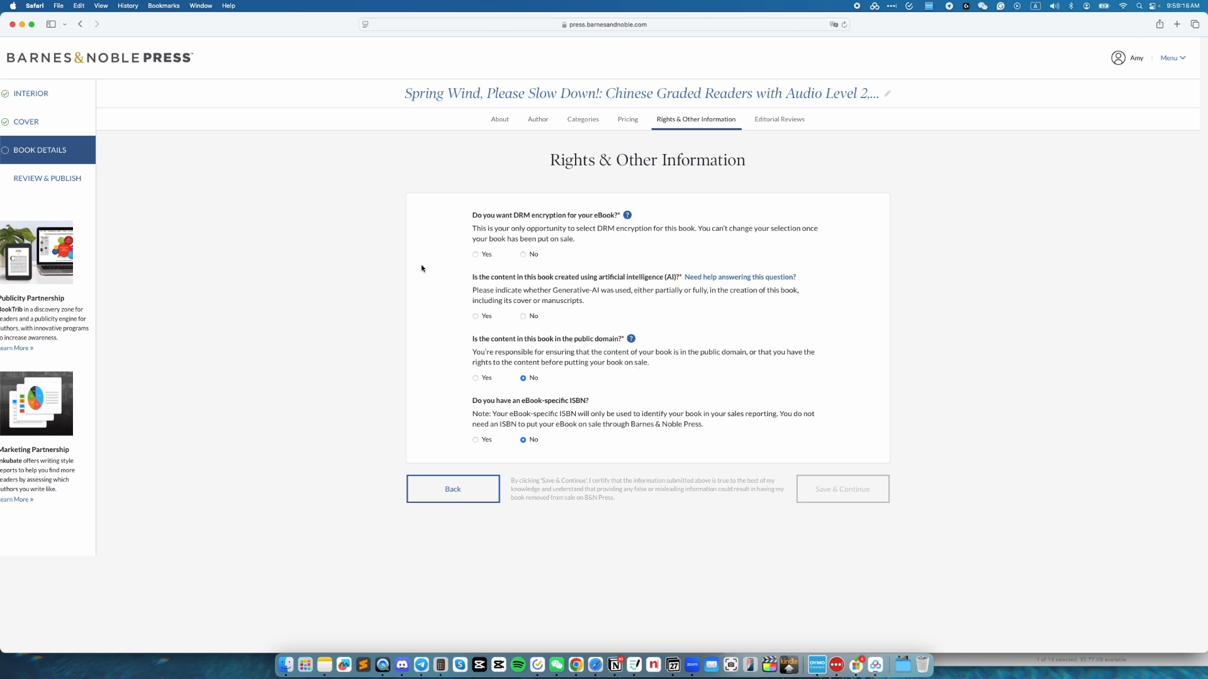
Step: Answer No to DRM encryption and Yes to AI use, reviewing the generative-AI explanation
click(524, 254)
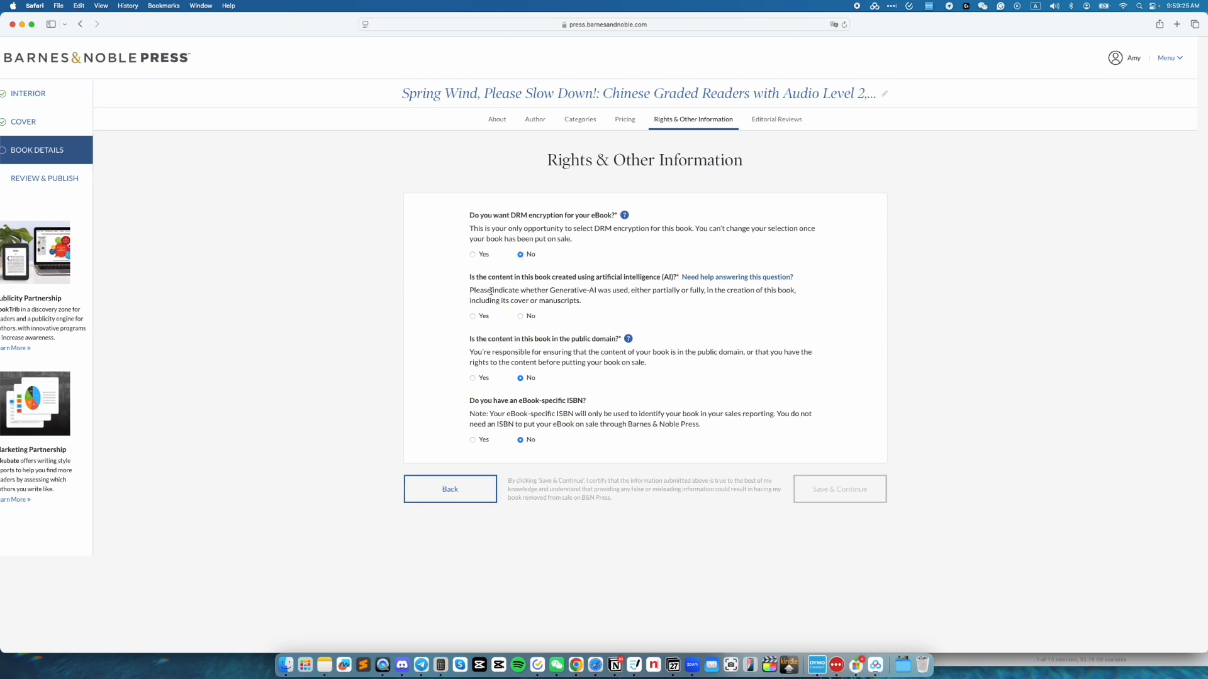
click(473, 315)
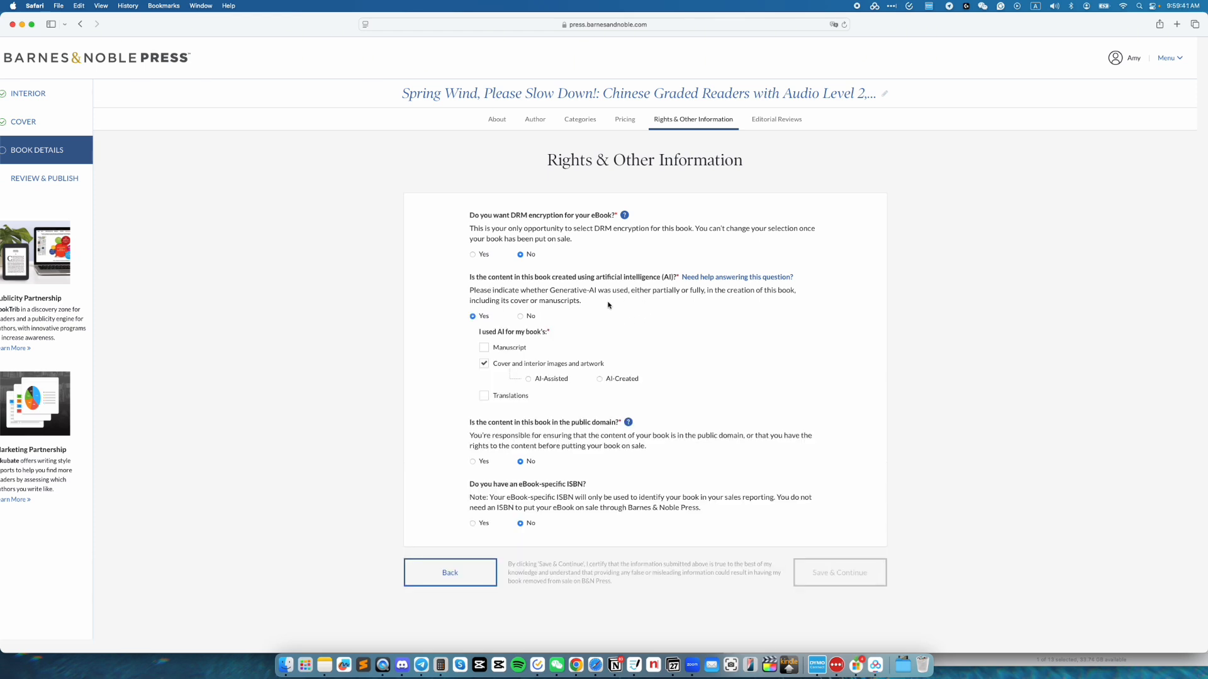
mouse_move(737, 284)
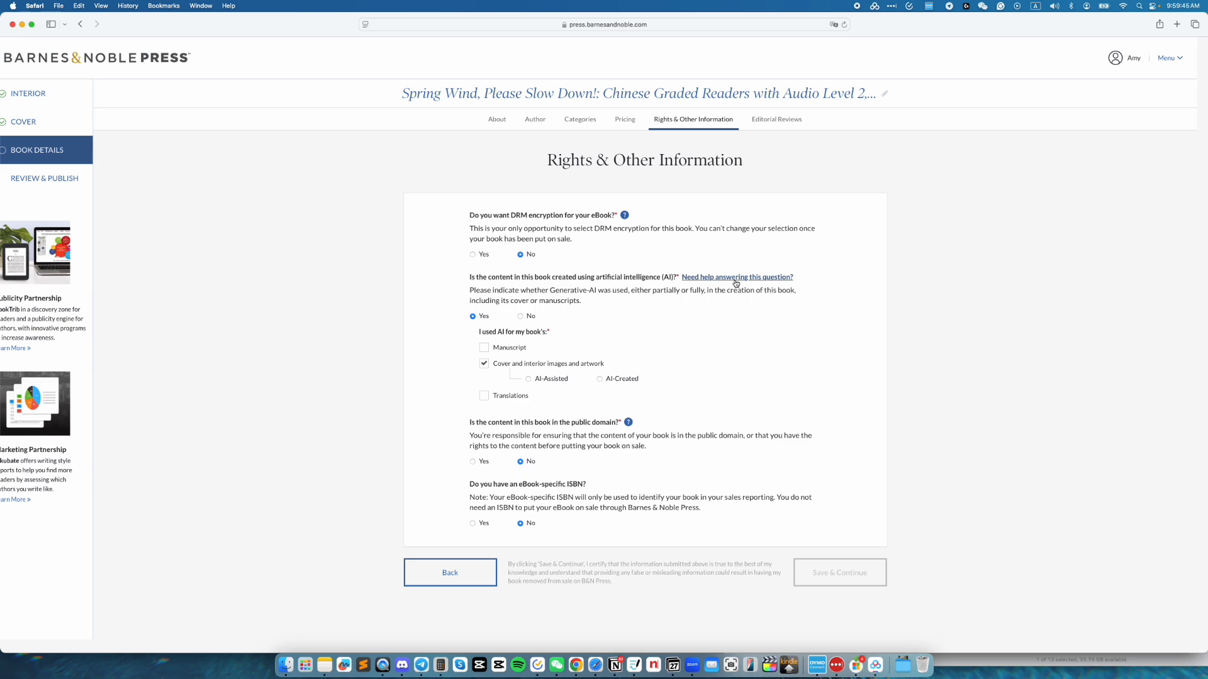
click(737, 277)
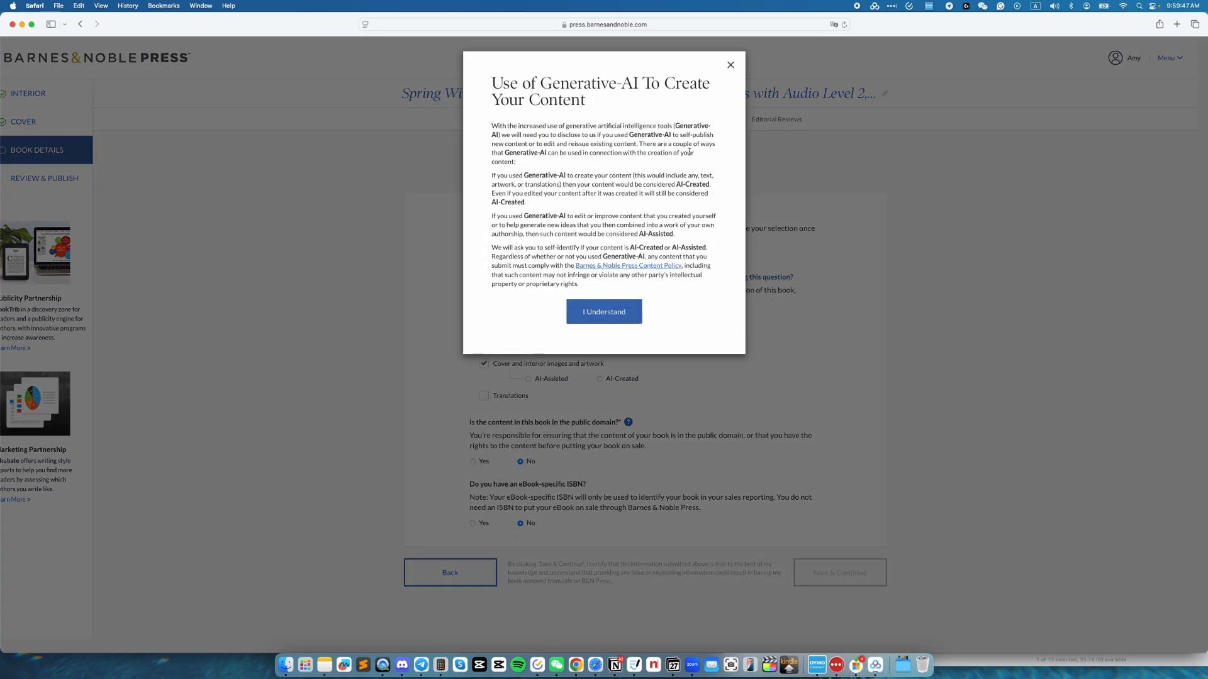
click(604, 312)
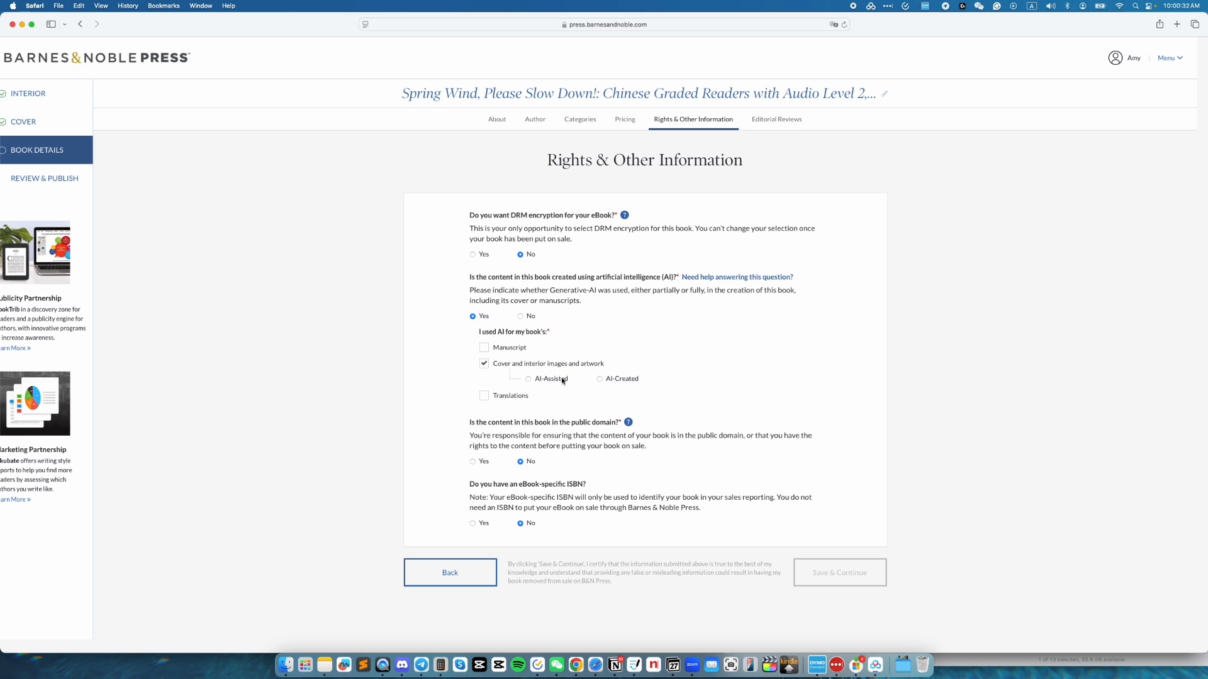
Step: Mark the cover and interior artwork as AI-Created and save the rights information
click(599, 379)
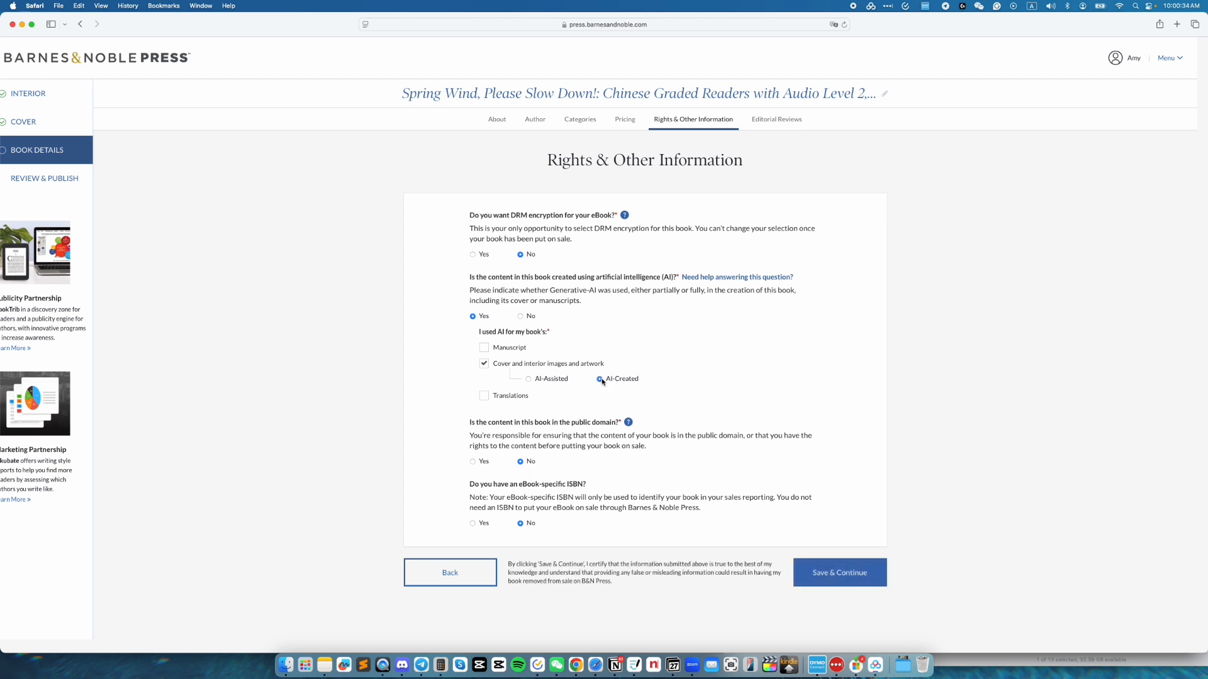
click(599, 378)
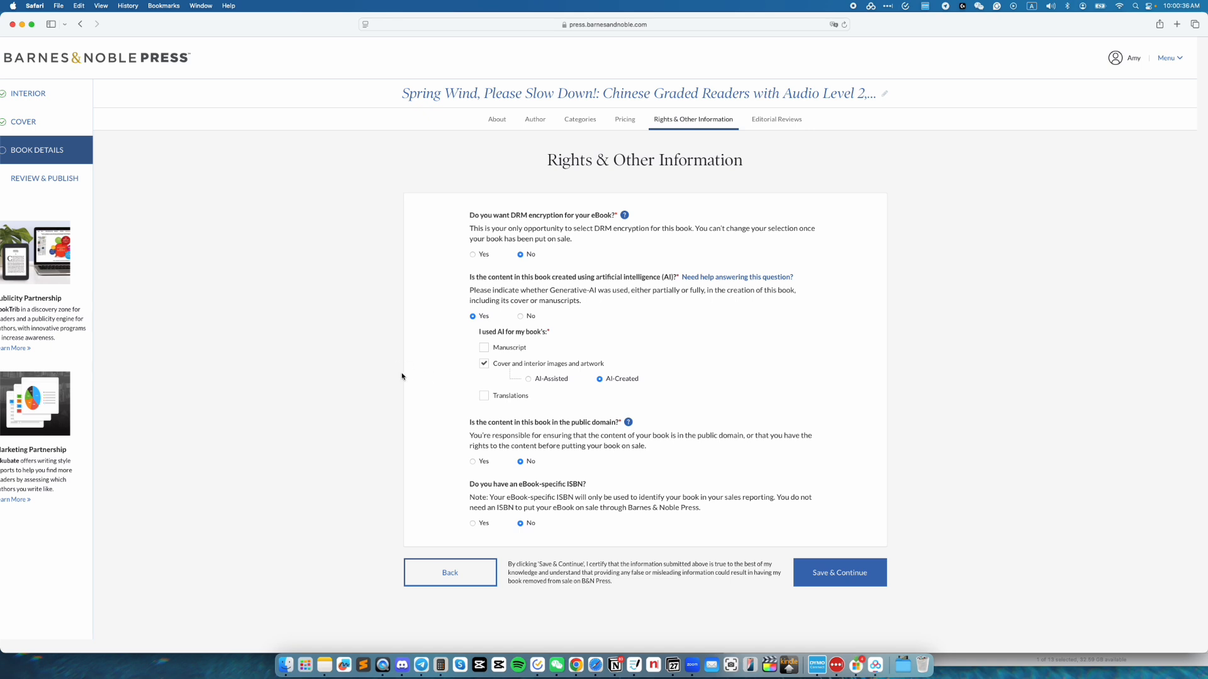
mouse_move(583, 445)
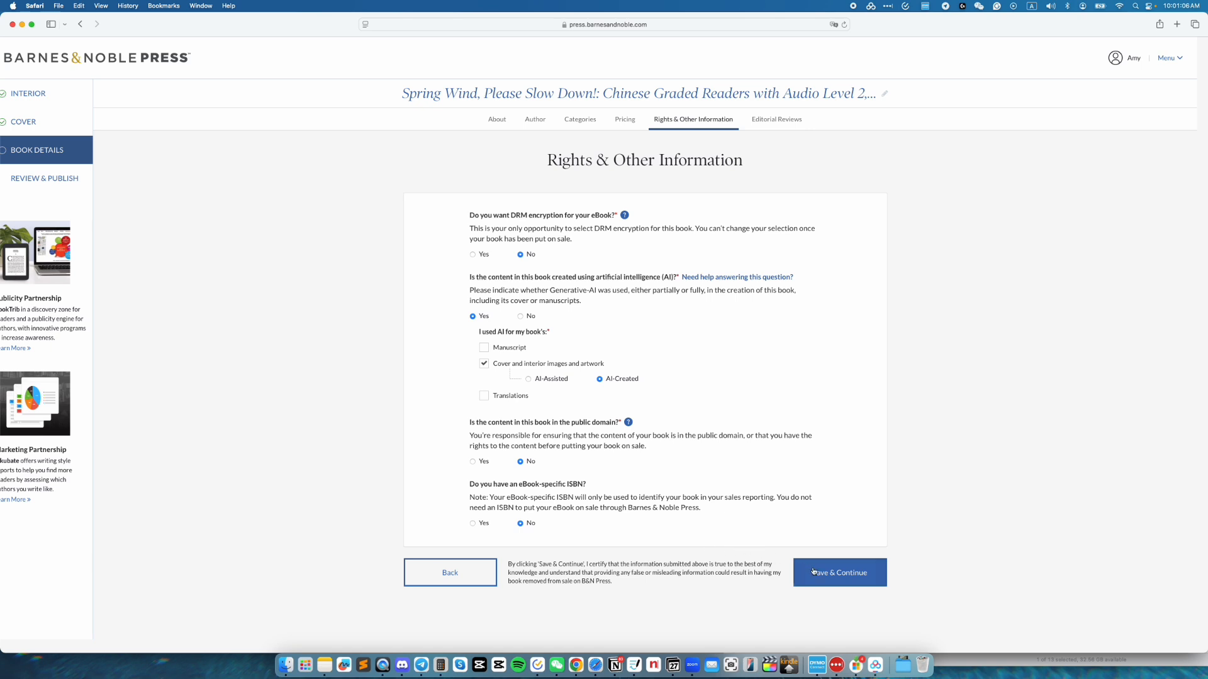
mouse_move(847, 580)
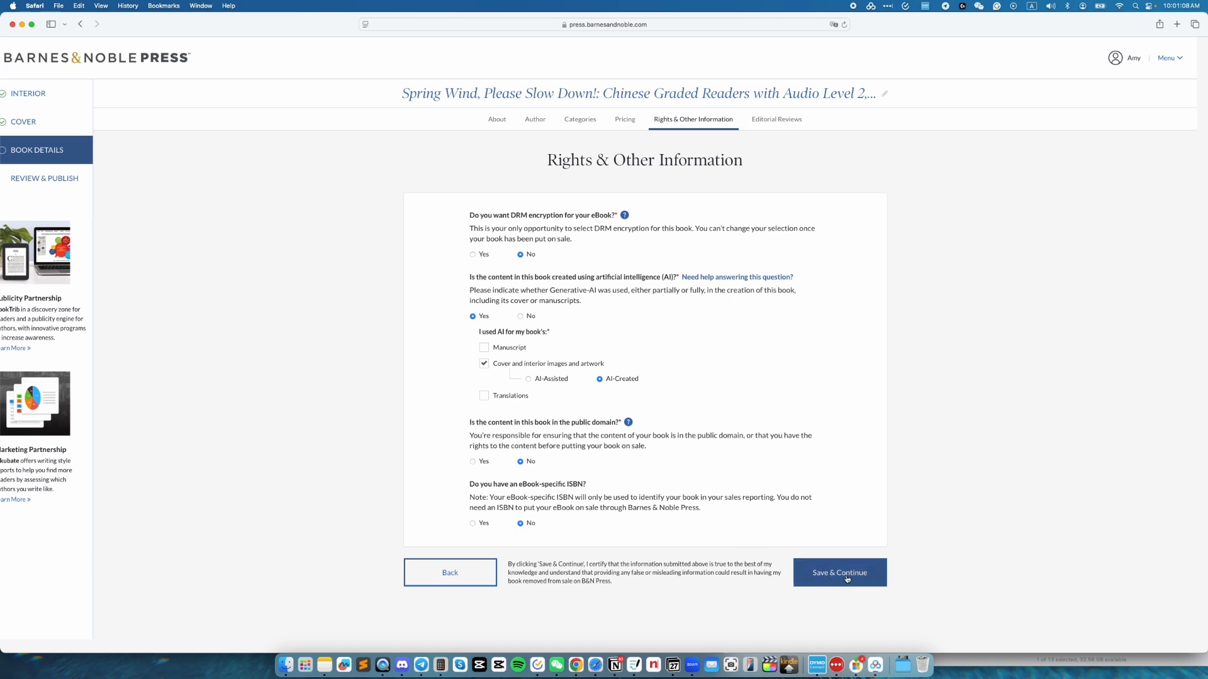
click(839, 573)
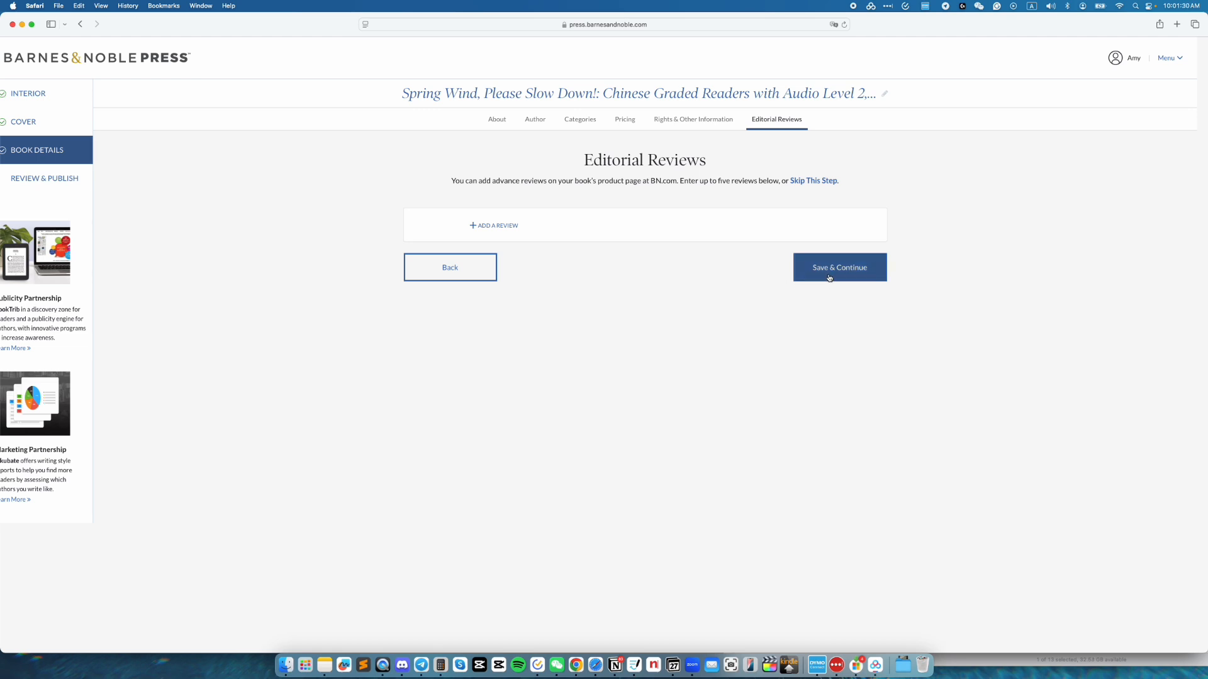
Step: Continue past Editorial Reviews without adding any review
click(841, 266)
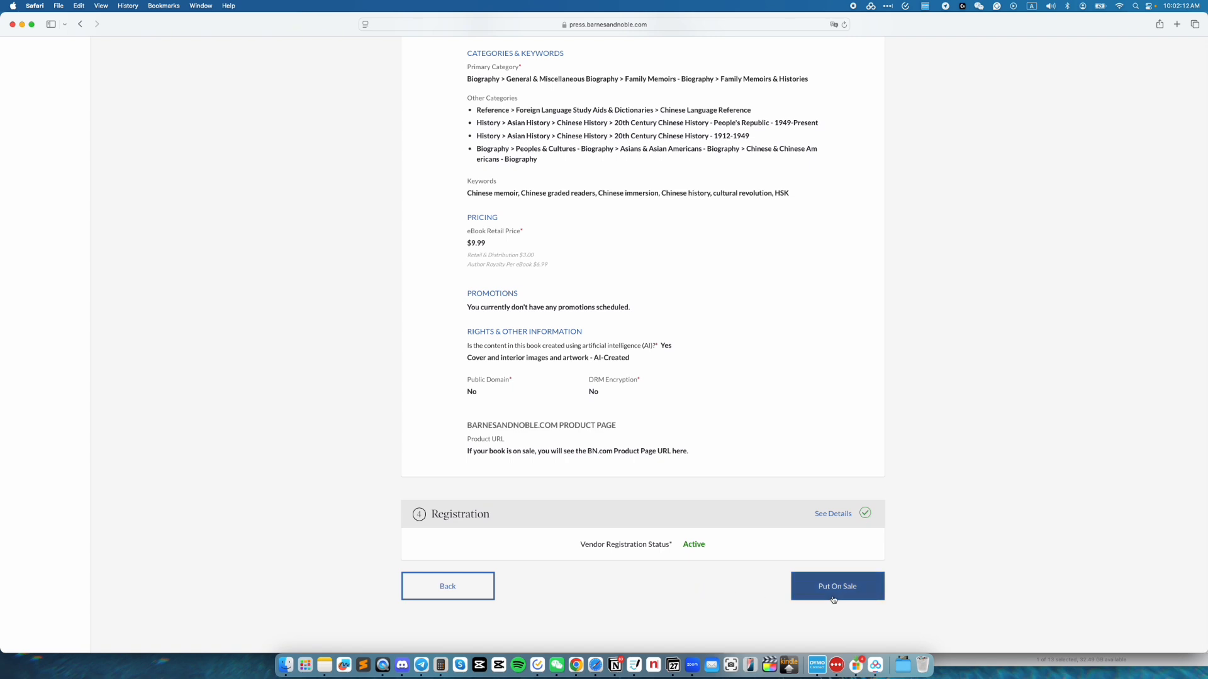
Step: Put the ebook on sale and confirm it in the dialog
click(838, 586)
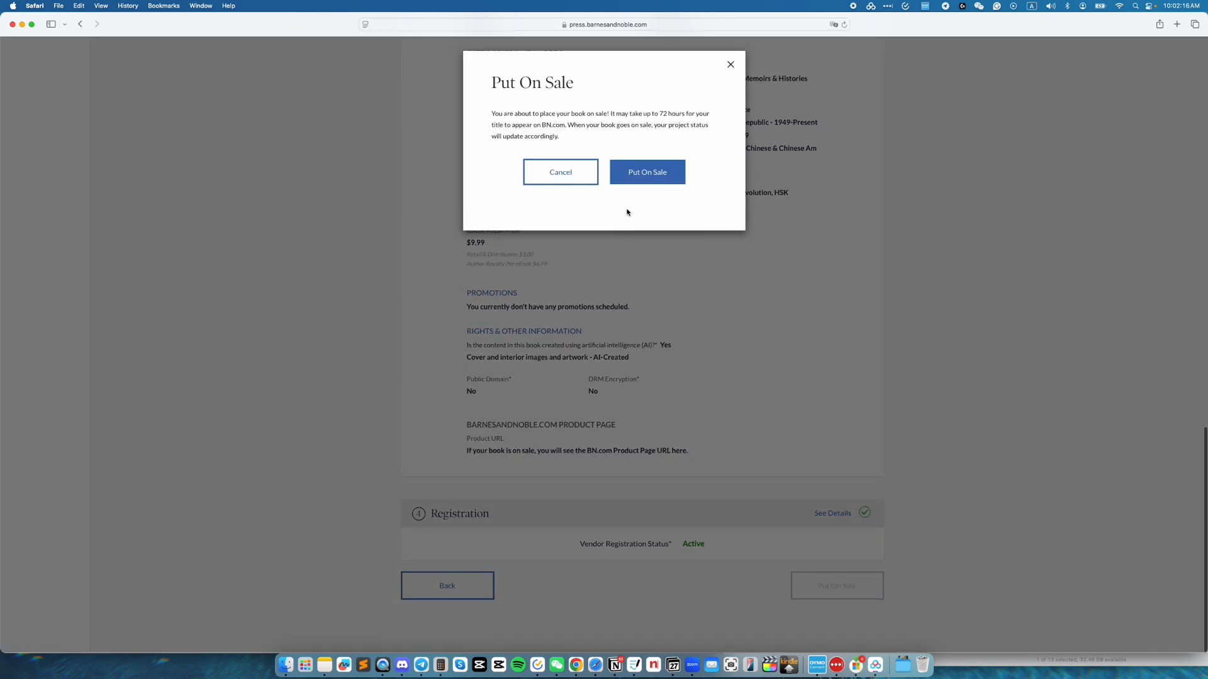
click(648, 171)
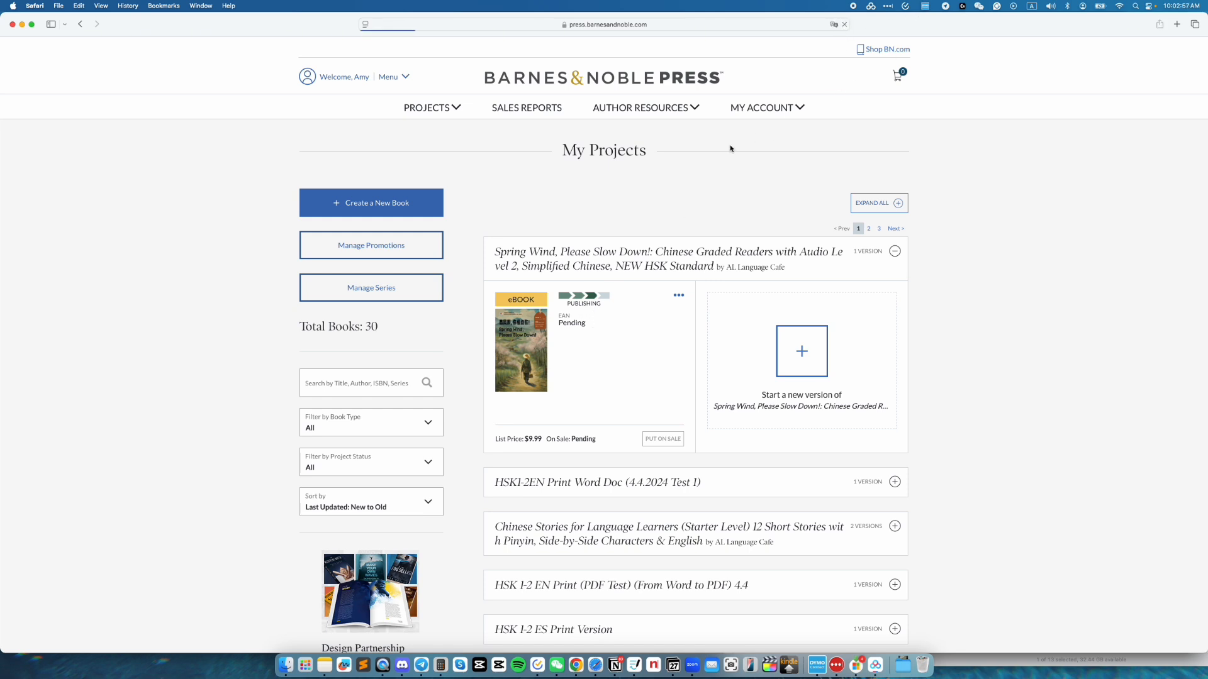
Step: Expand the Chinese short-stories project's versions in My Projects to compare with Spring Wind
click(895, 526)
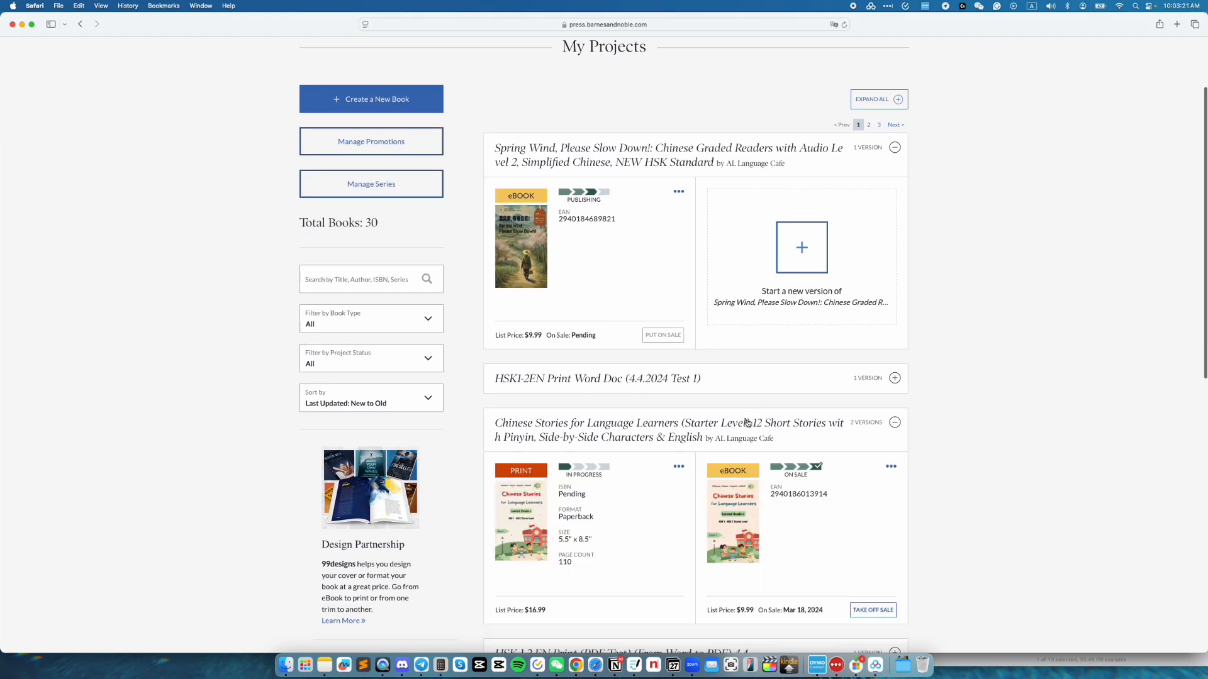
scroll(down, 3)
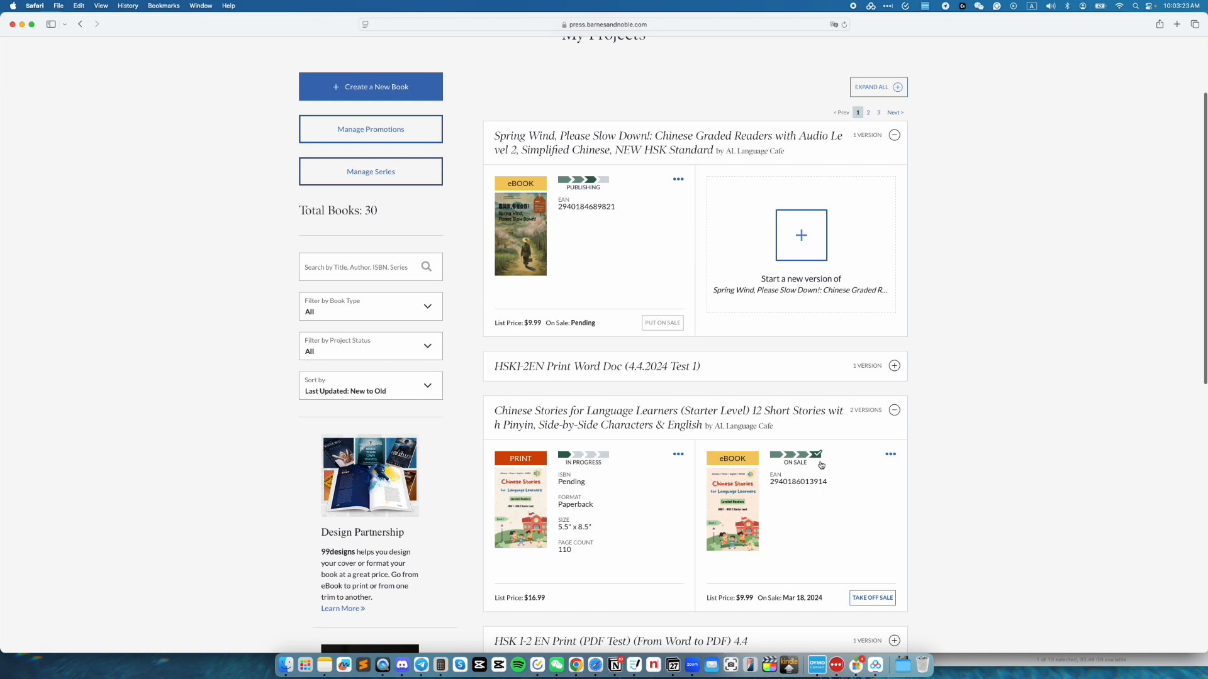